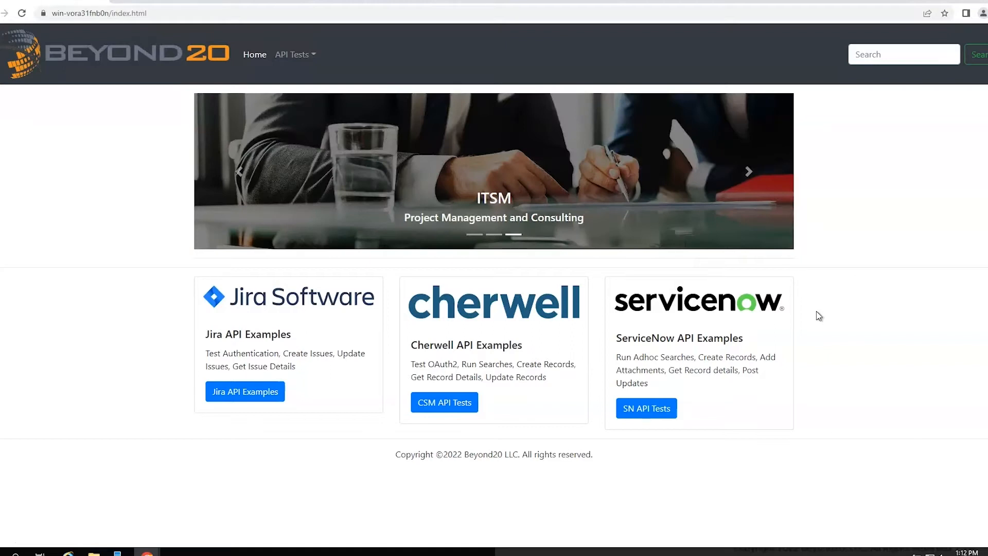
mouse_move(797, 373)
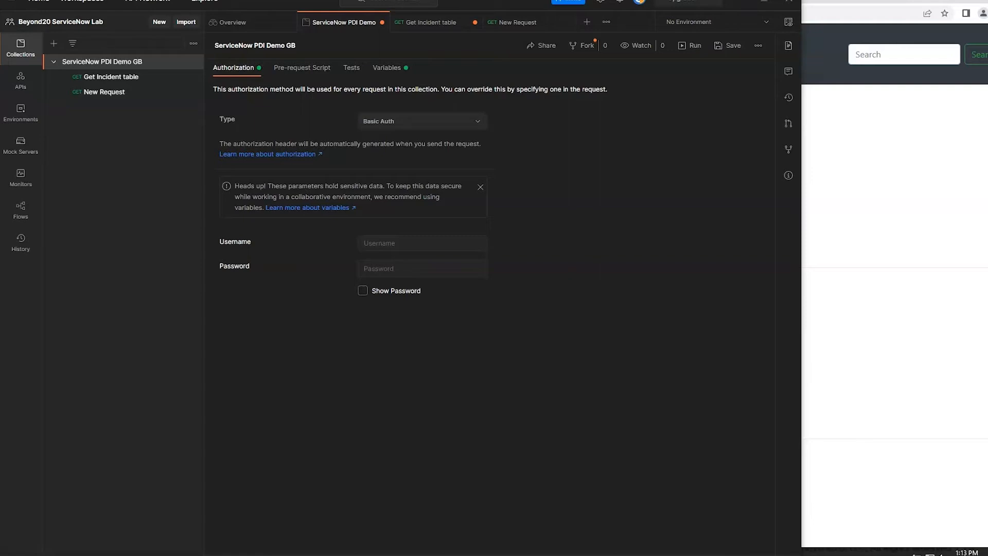
mouse_move(736, 156)
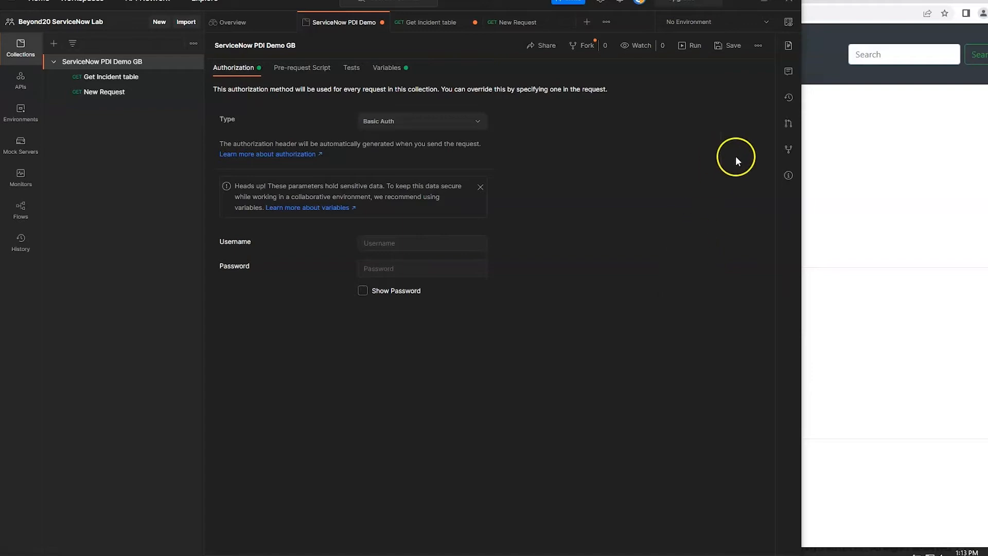
mouse_move(944, 284)
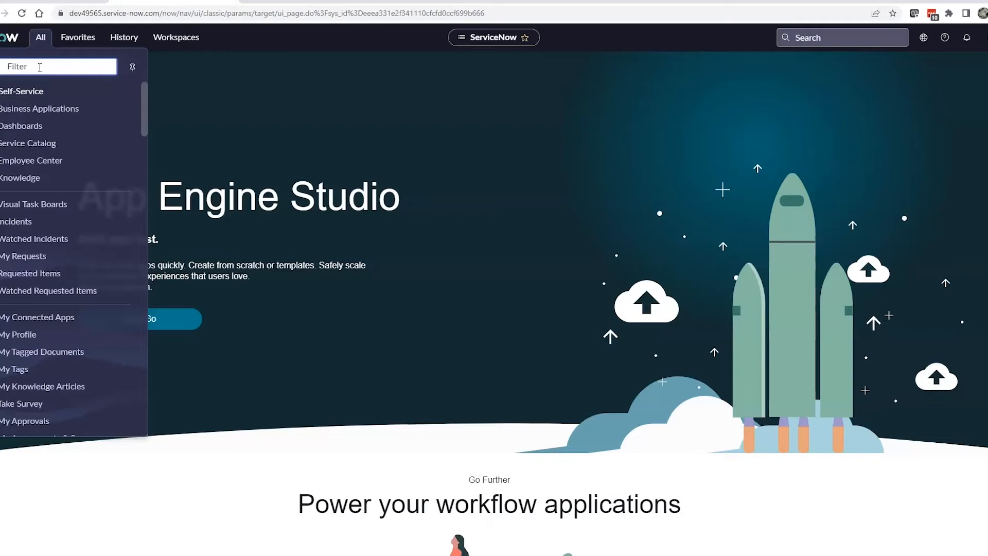
Filter the navigator for sys_user and open the b20TestLab web-service-only user record.
text(sys_user)
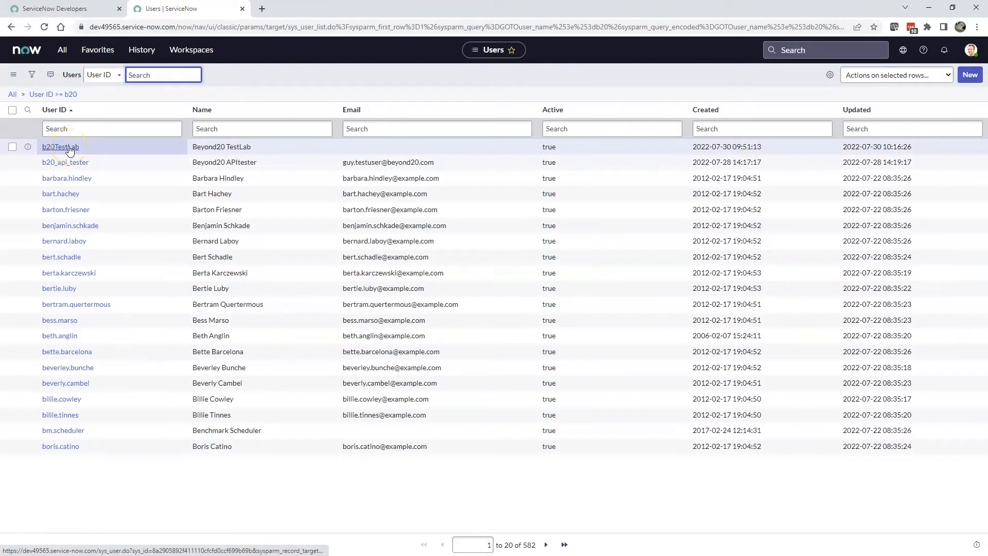
click(60, 146)
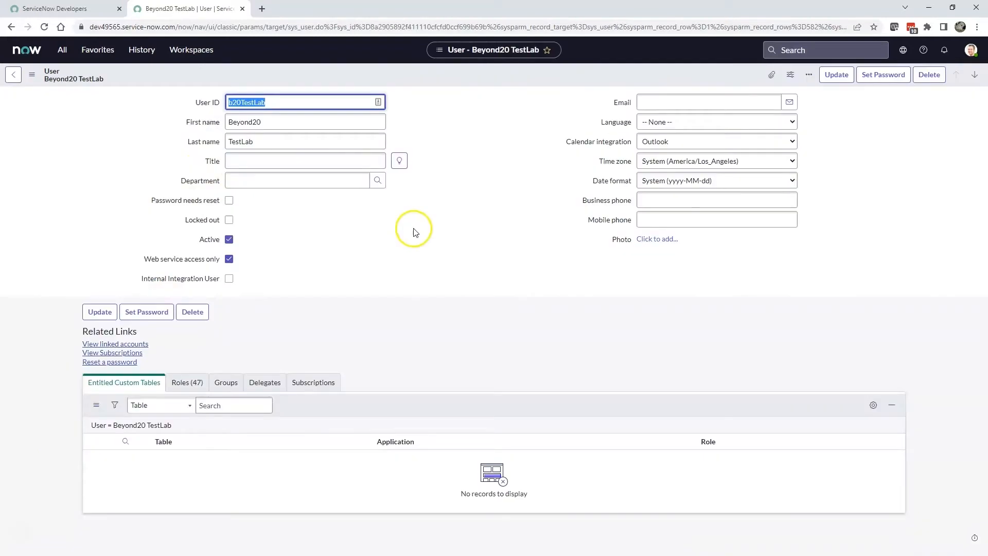
mouse_move(410, 113)
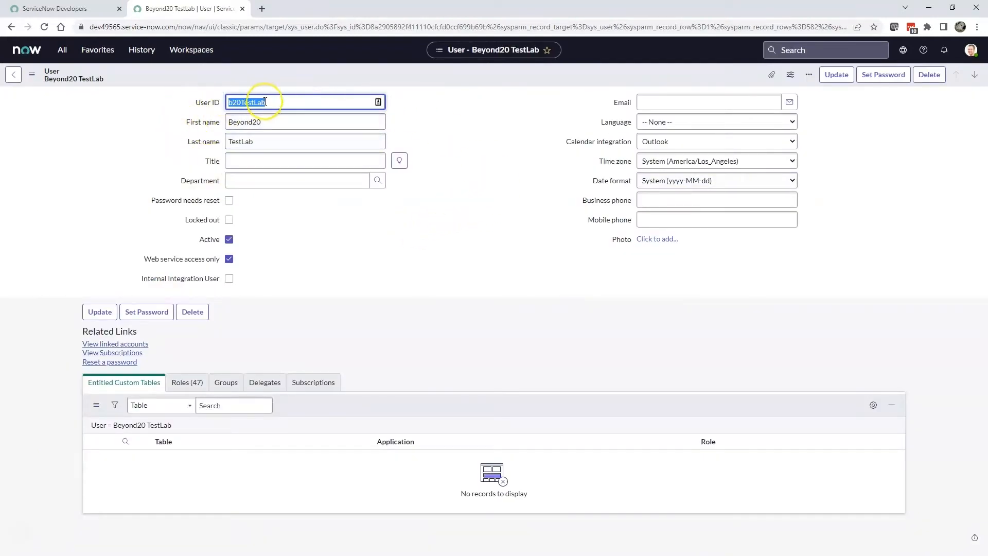
mouse_move(258, 233)
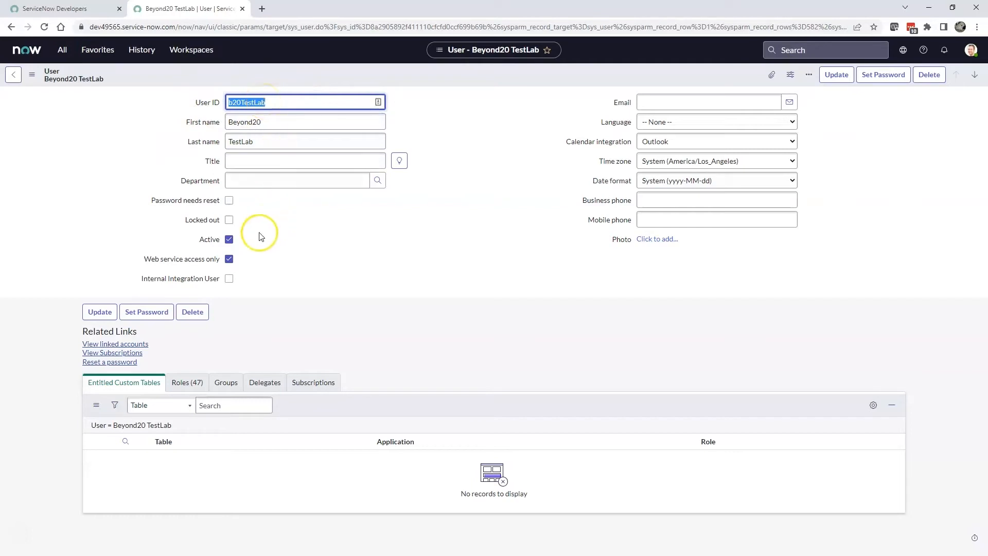
mouse_move(228, 252)
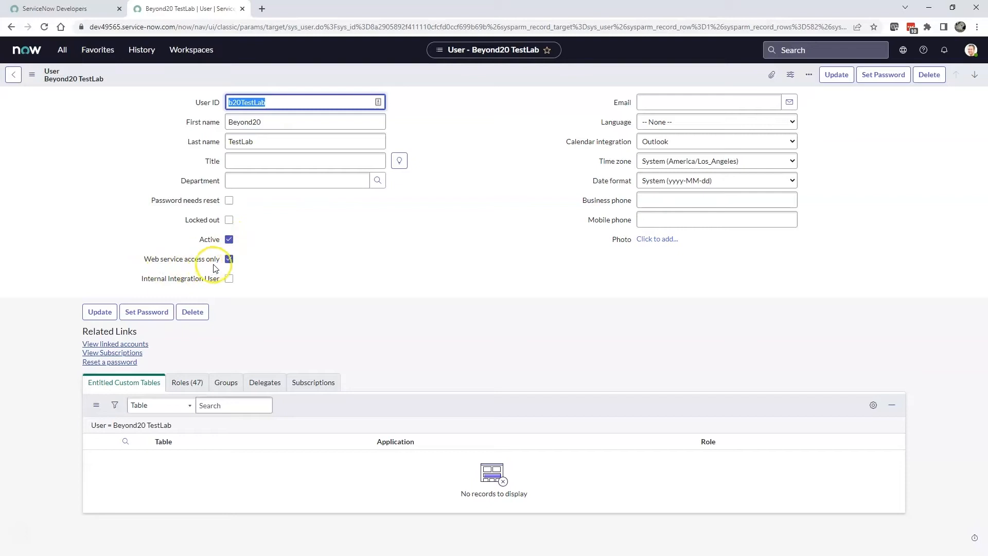
click(229, 259)
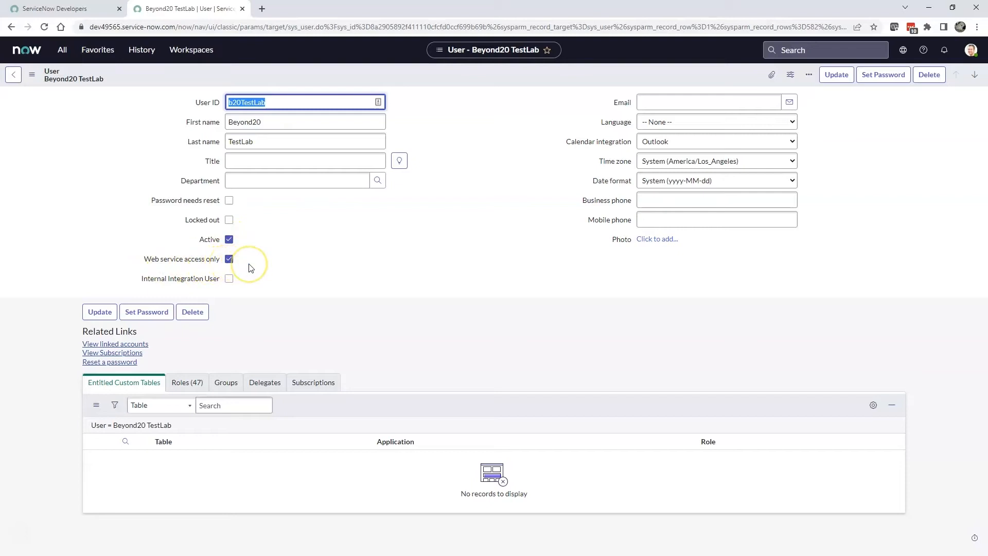
mouse_move(180, 328)
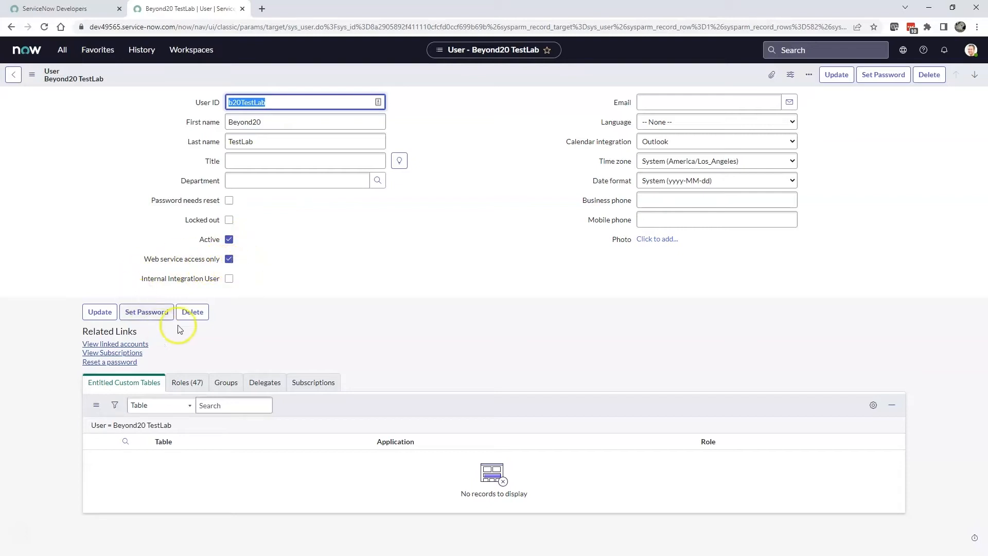
mouse_move(146, 312)
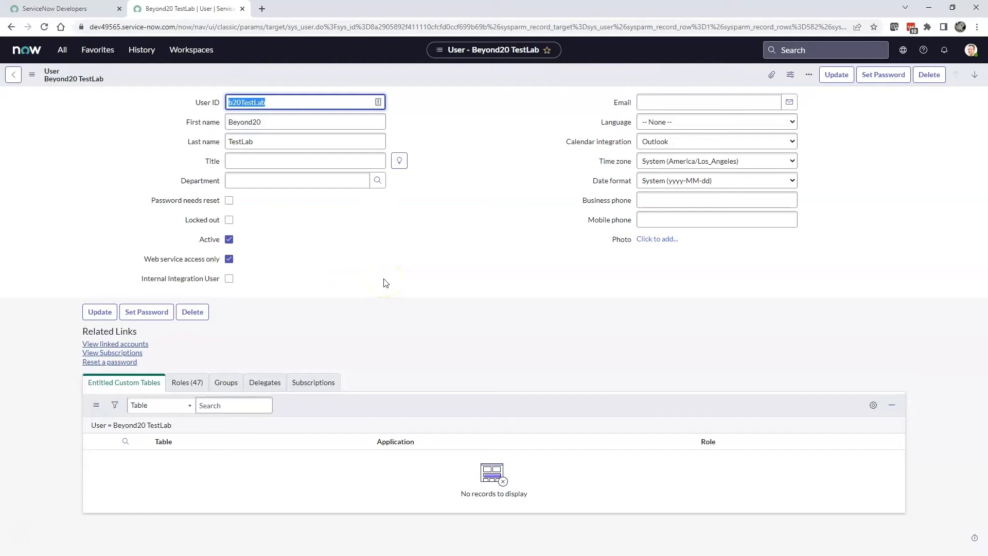
mouse_move(387, 299)
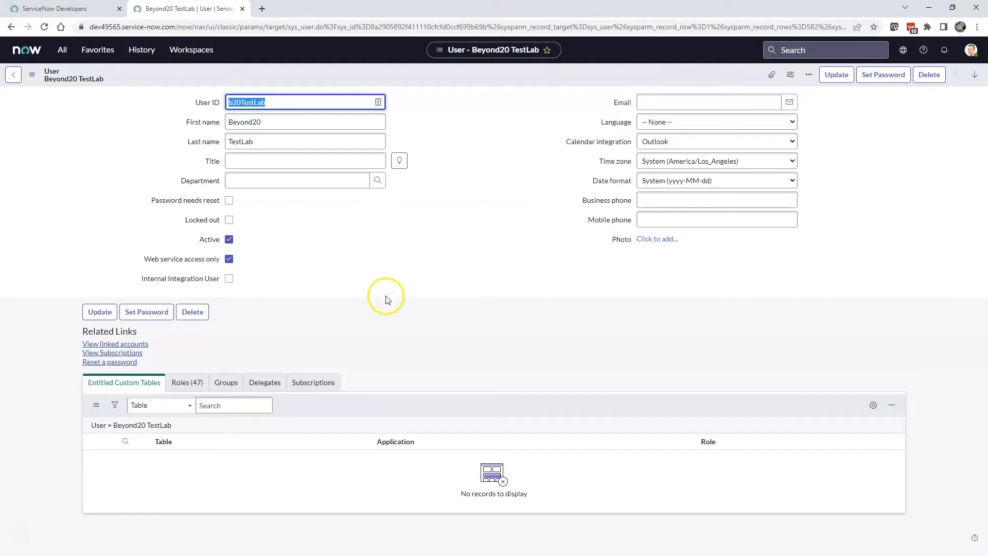
mouse_move(385, 283)
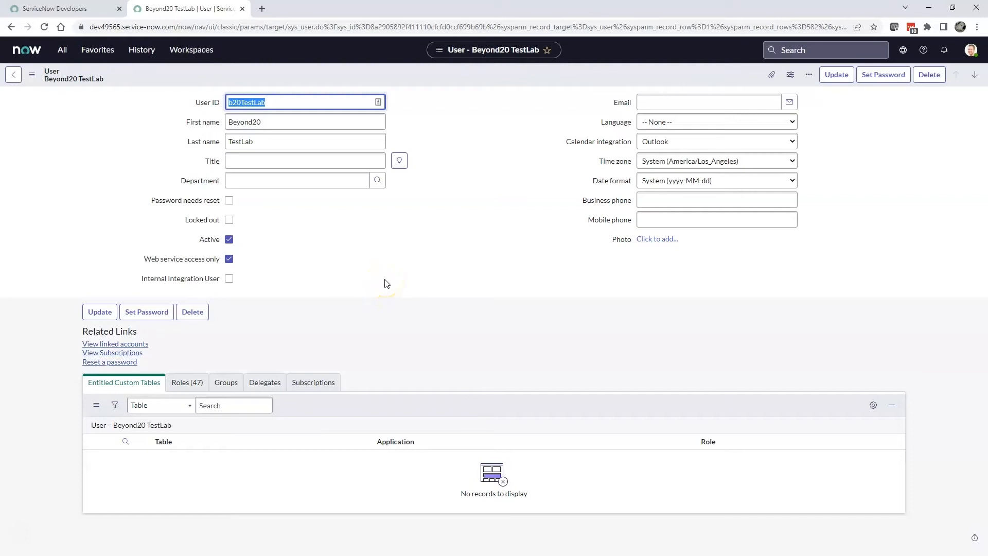
mouse_move(393, 281)
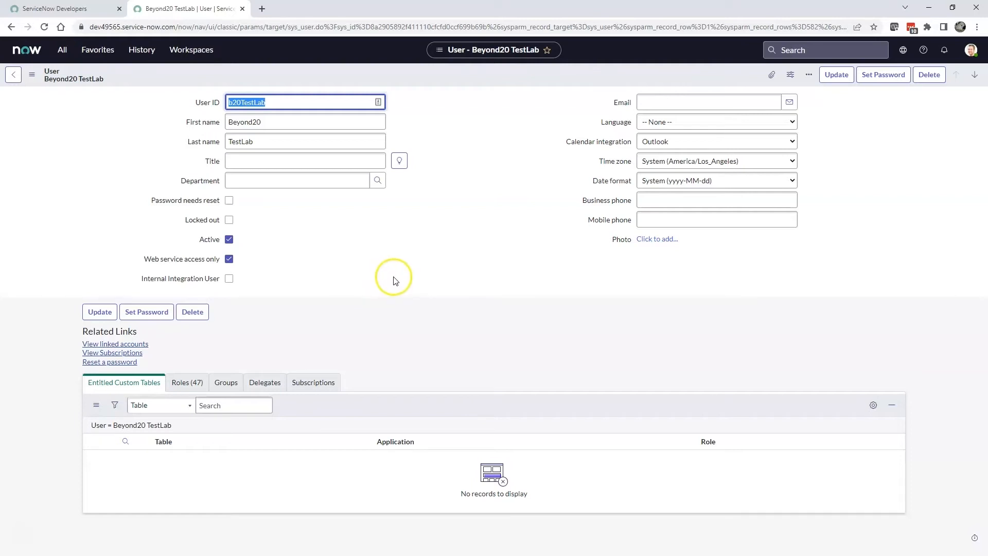
mouse_move(397, 291)
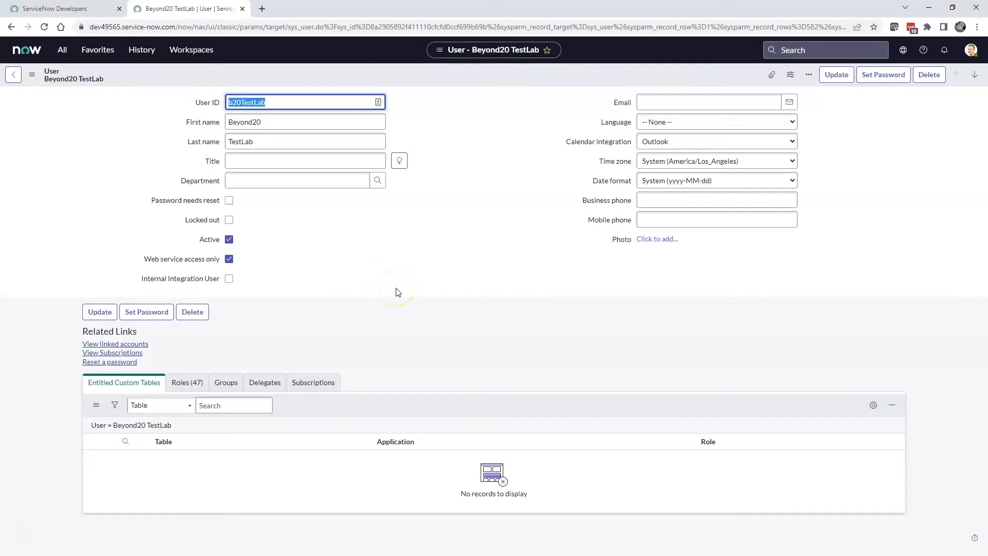
mouse_move(405, 278)
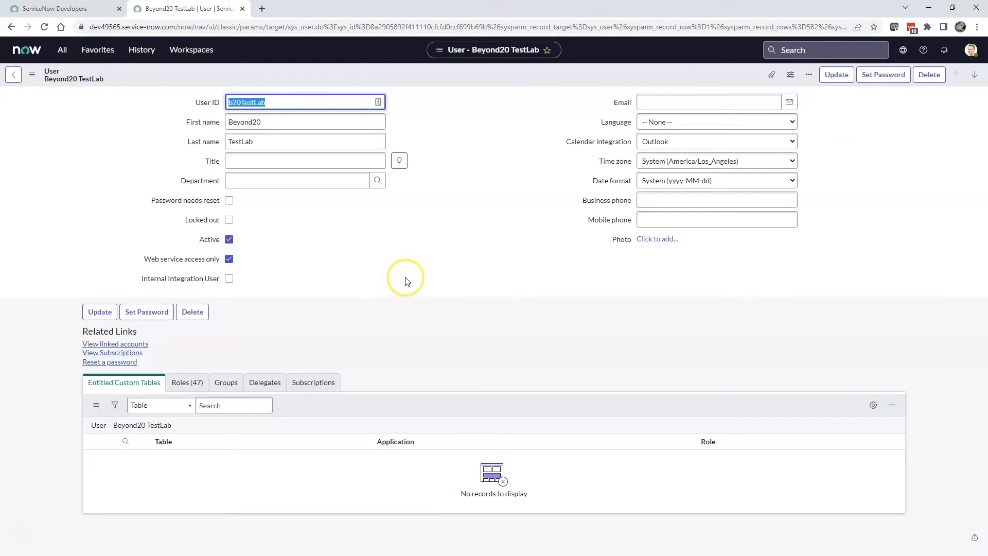
mouse_move(329, 277)
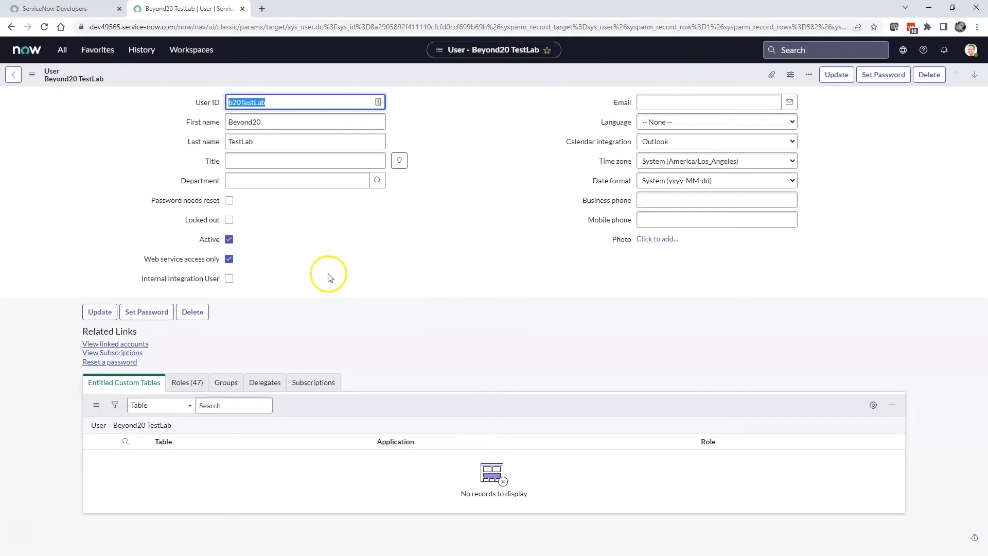
mouse_move(315, 290)
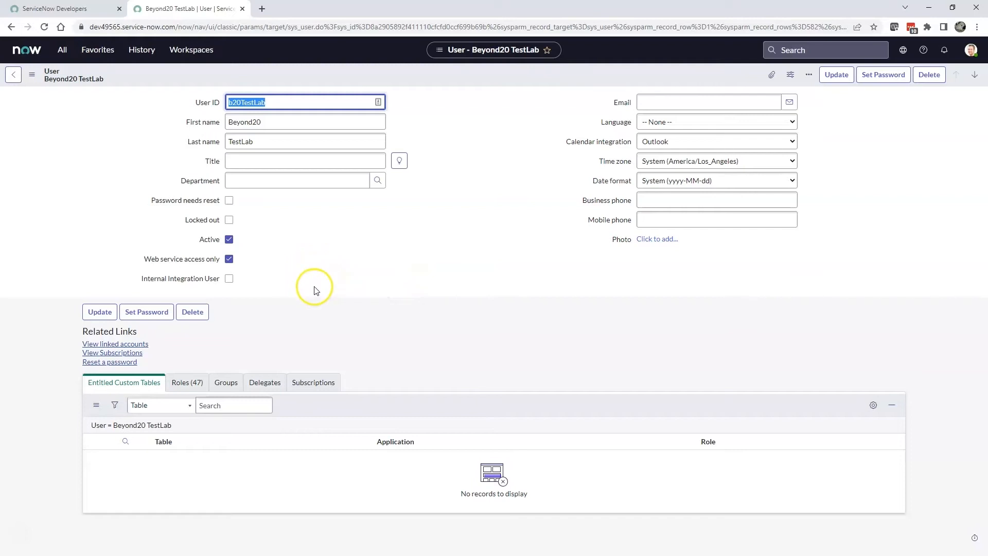
mouse_move(330, 281)
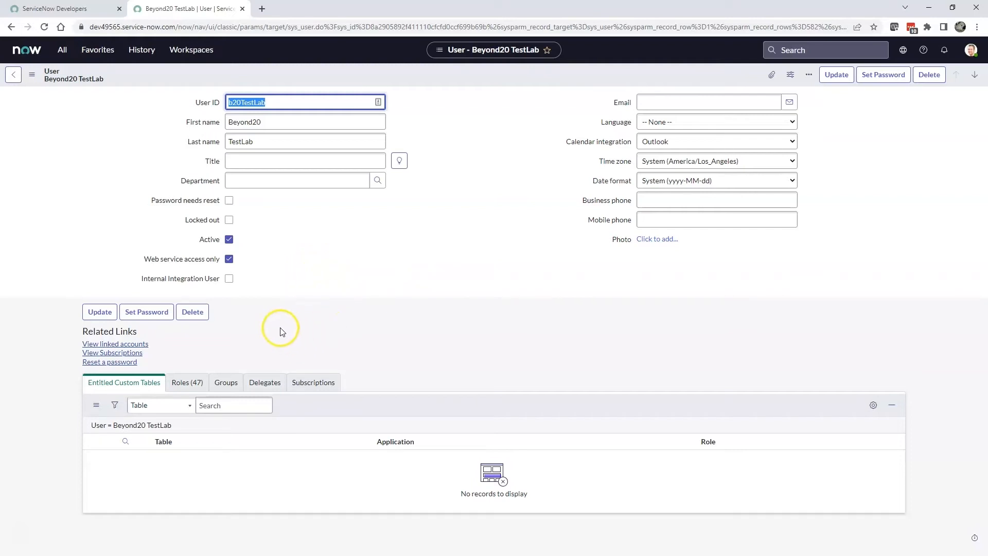
mouse_move(272, 327)
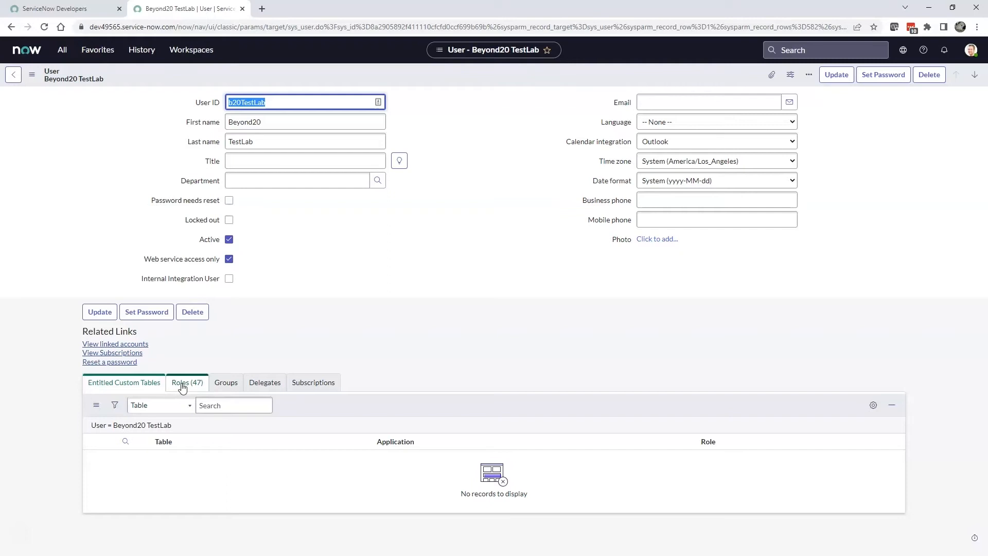
click(186, 382)
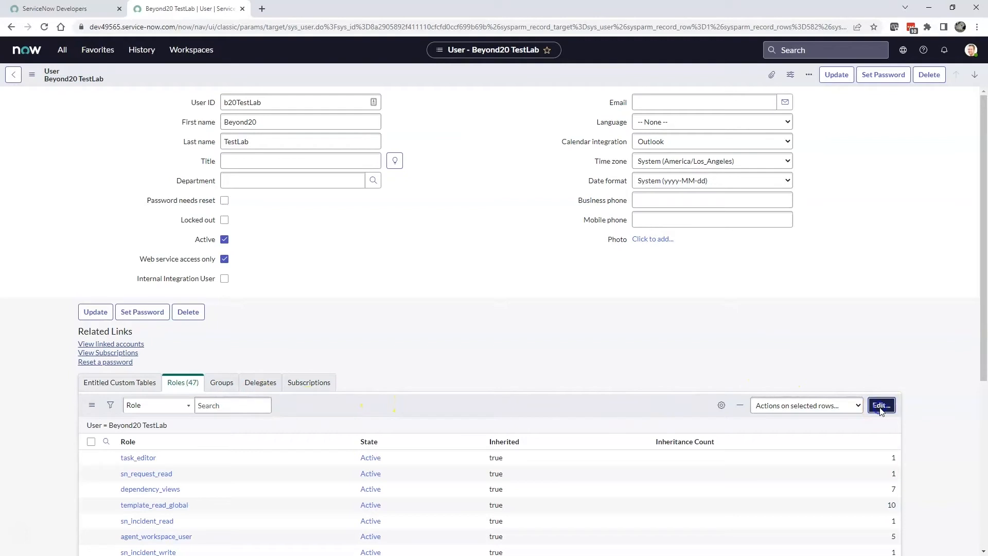
click(881, 405)
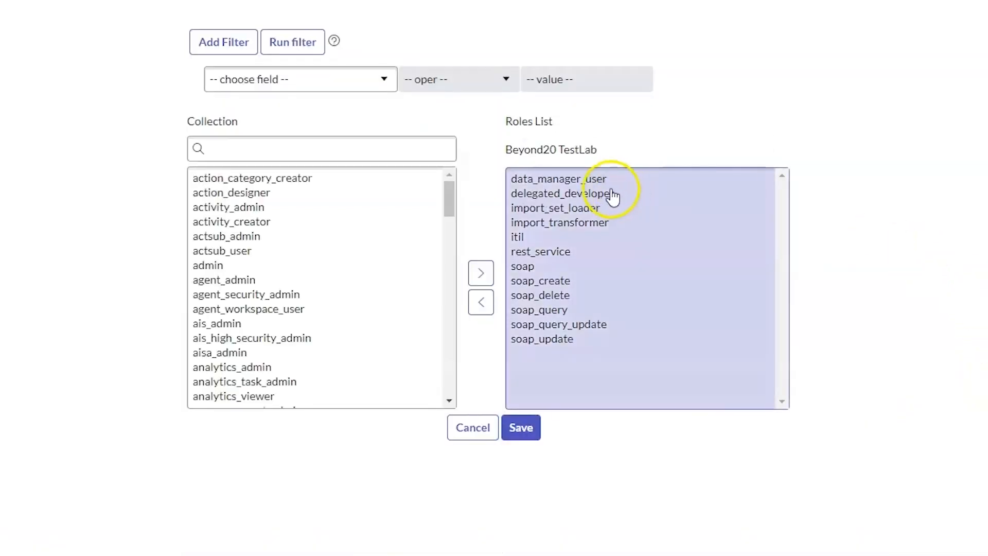
mouse_move(561, 183)
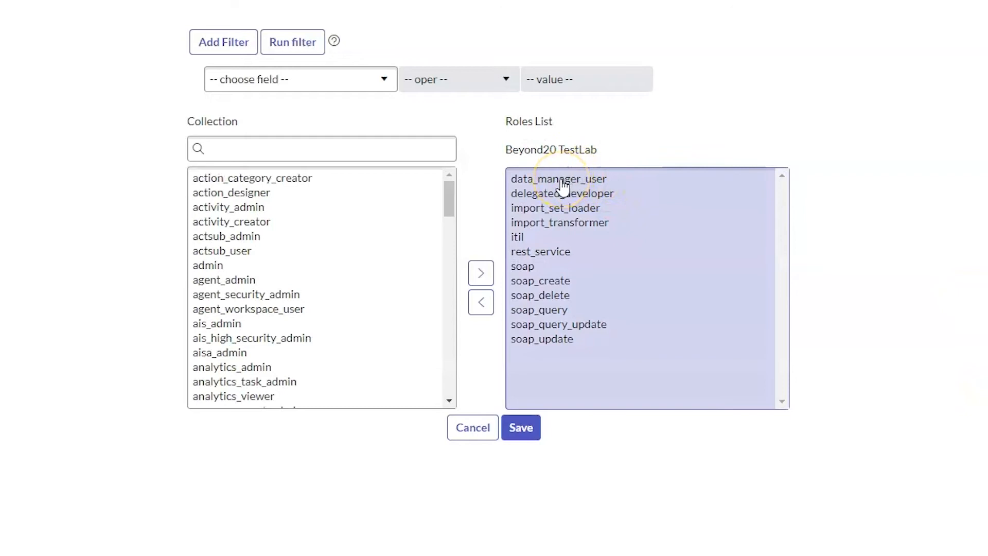
mouse_move(562, 365)
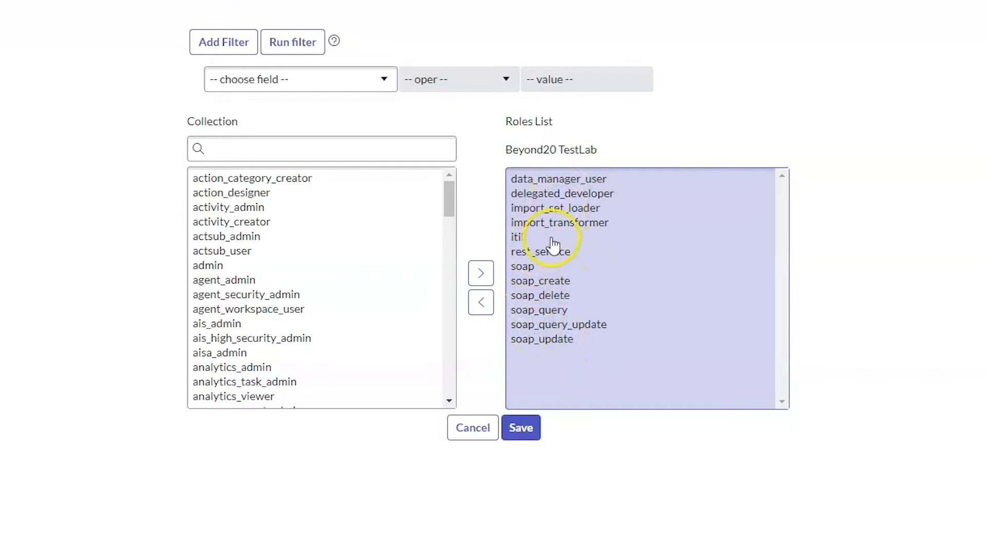
mouse_move(558, 182)
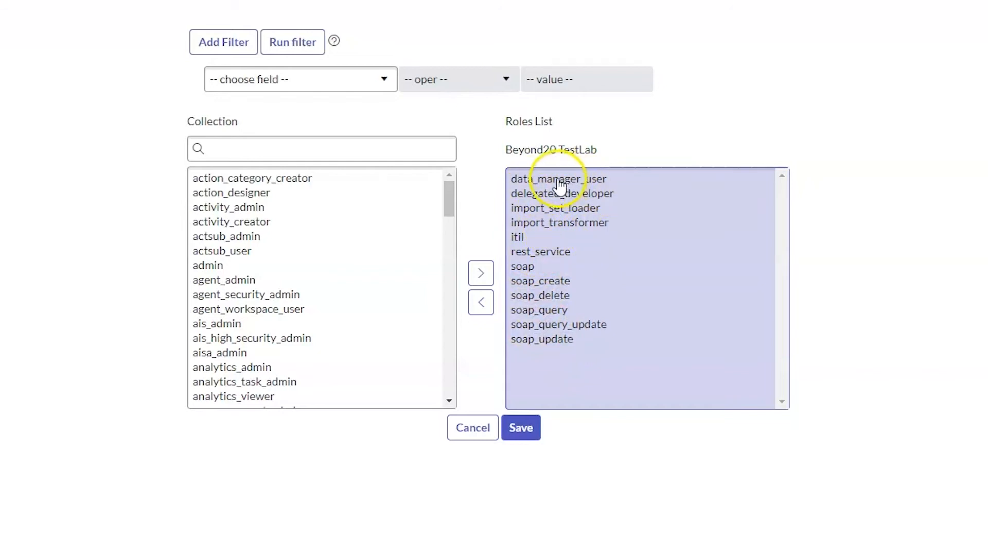
mouse_move(520, 193)
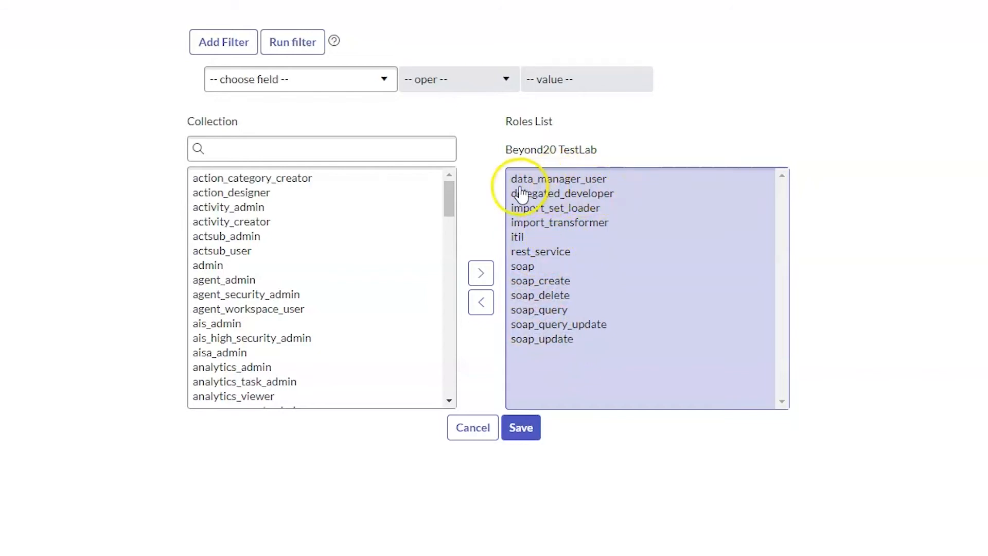
mouse_move(522, 246)
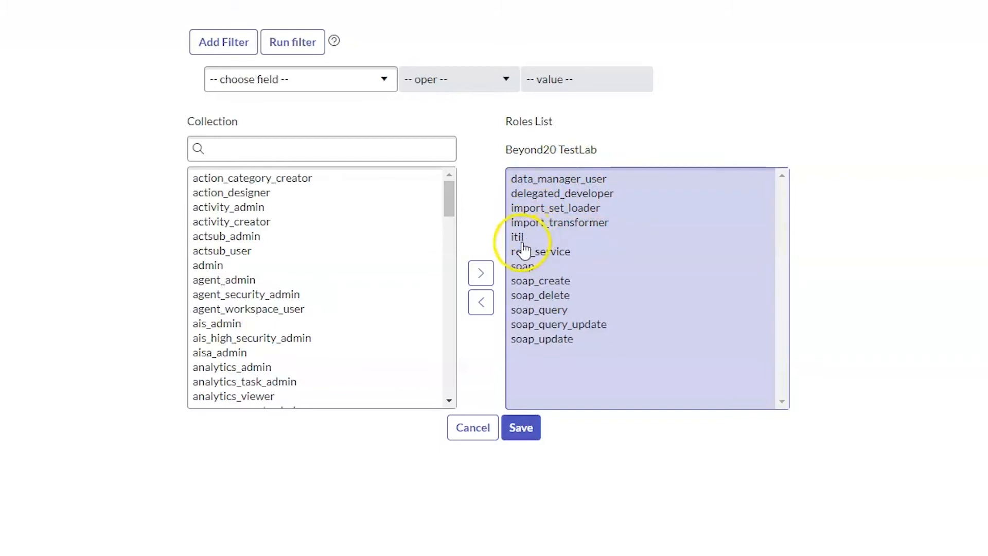
mouse_move(555, 222)
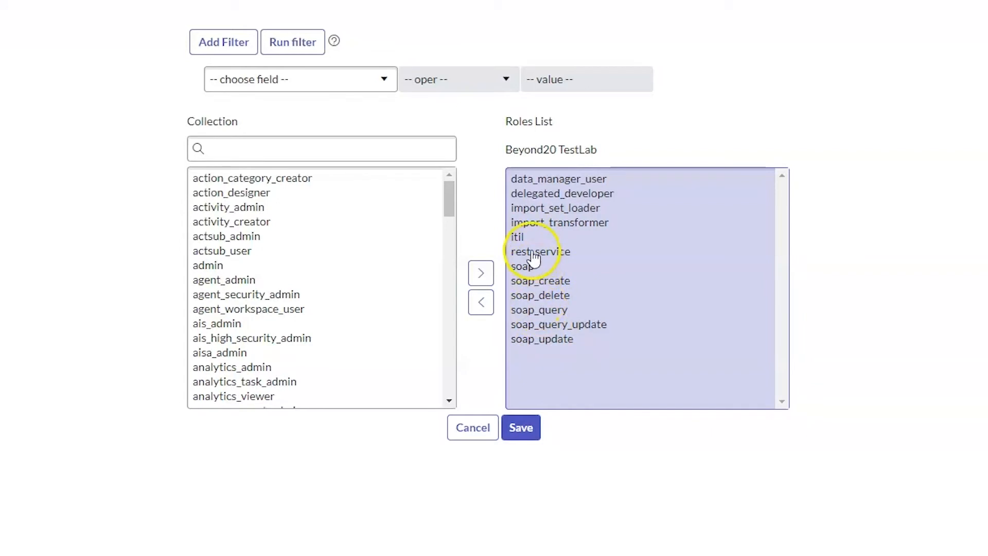
mouse_move(528, 350)
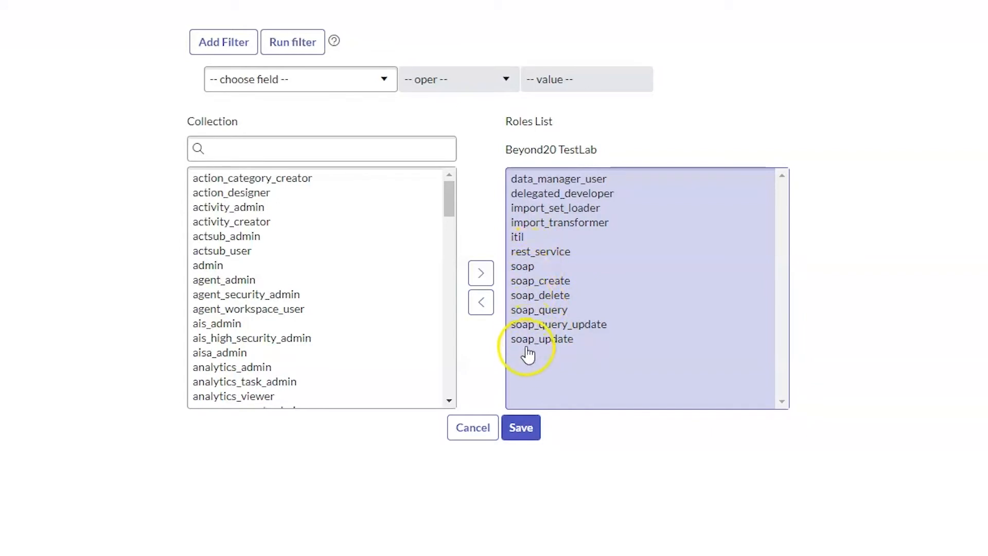
mouse_move(533, 277)
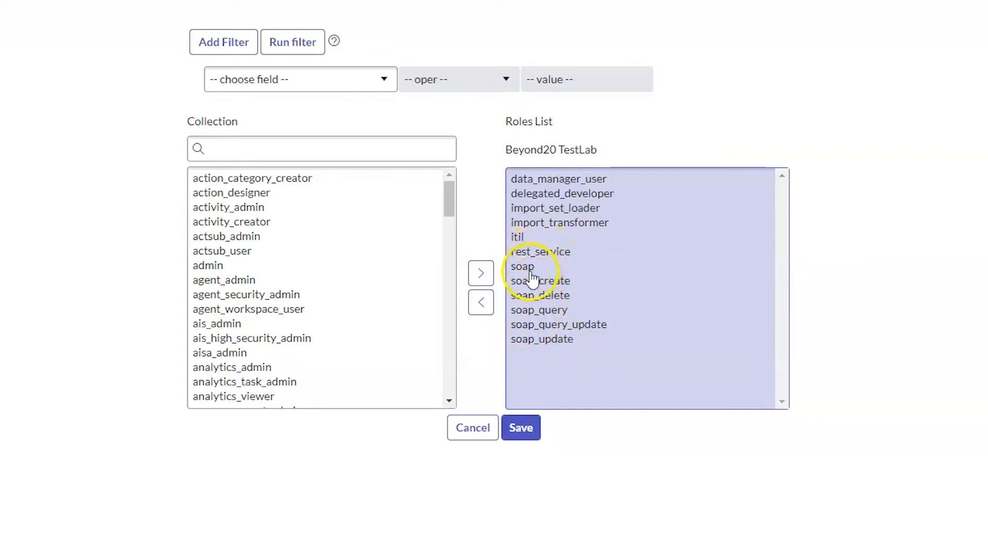
mouse_move(558, 315)
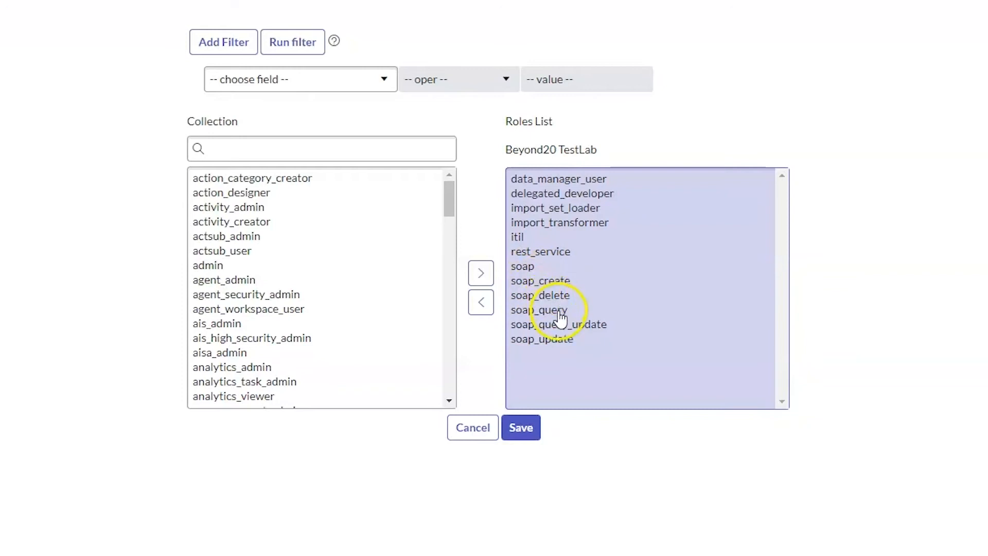
mouse_move(571, 363)
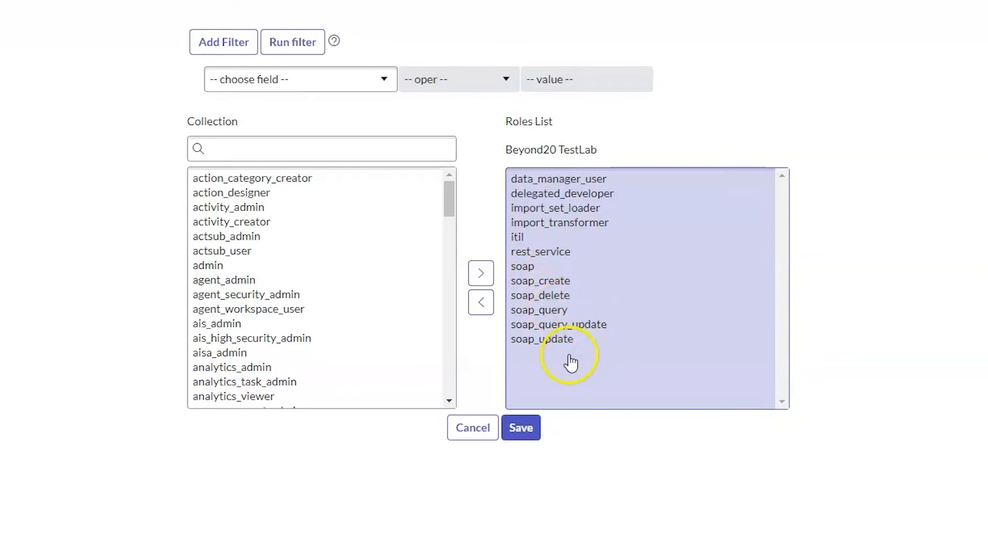
mouse_move(547, 308)
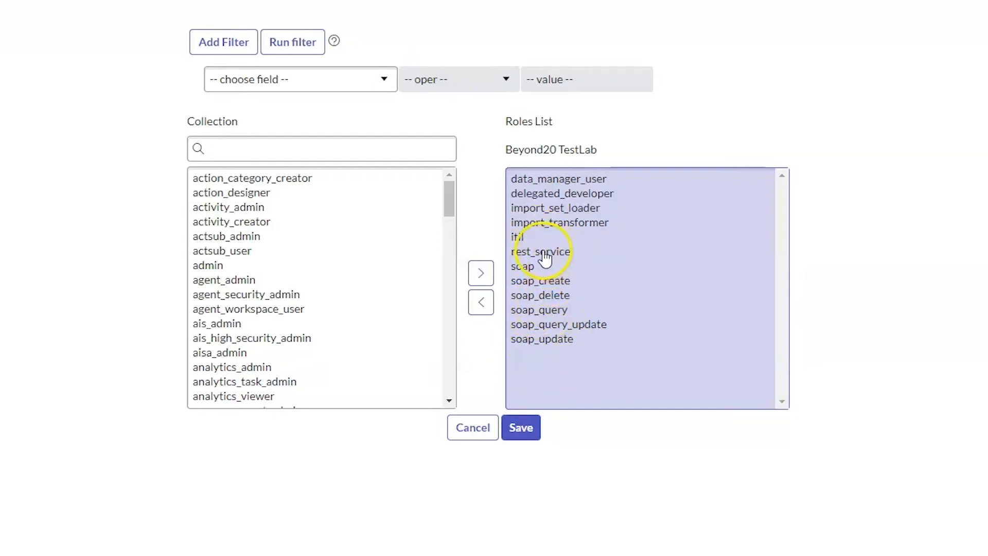
mouse_move(598, 268)
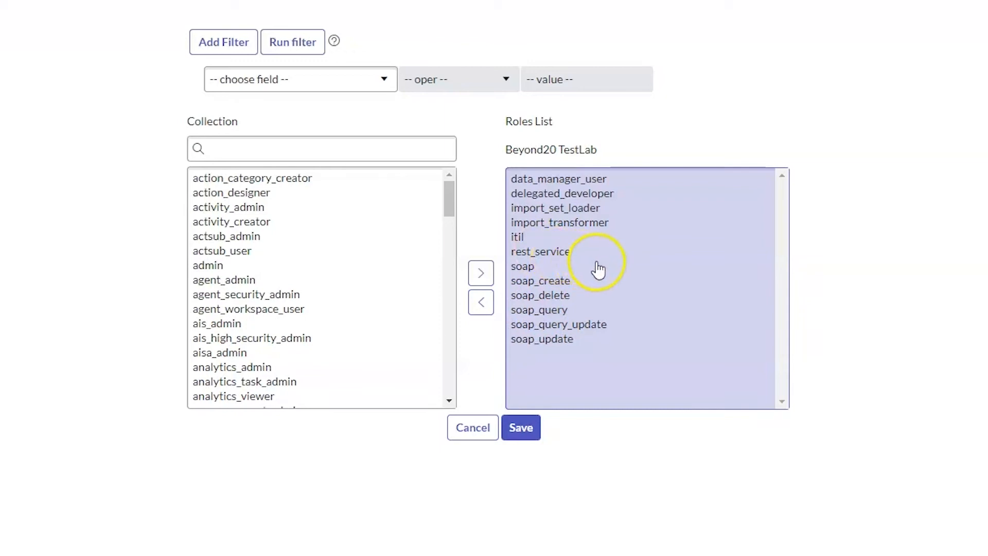
mouse_move(599, 279)
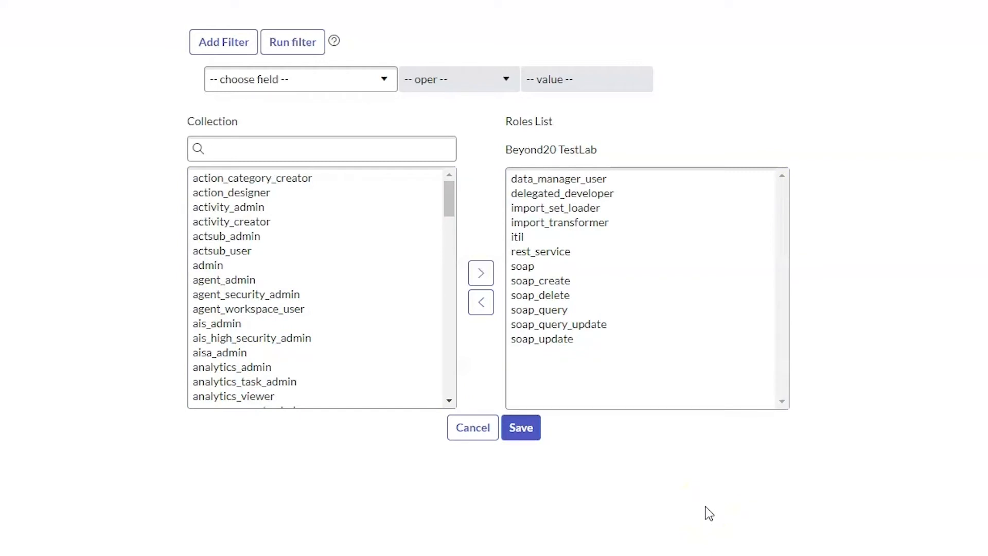
mouse_move(701, 478)
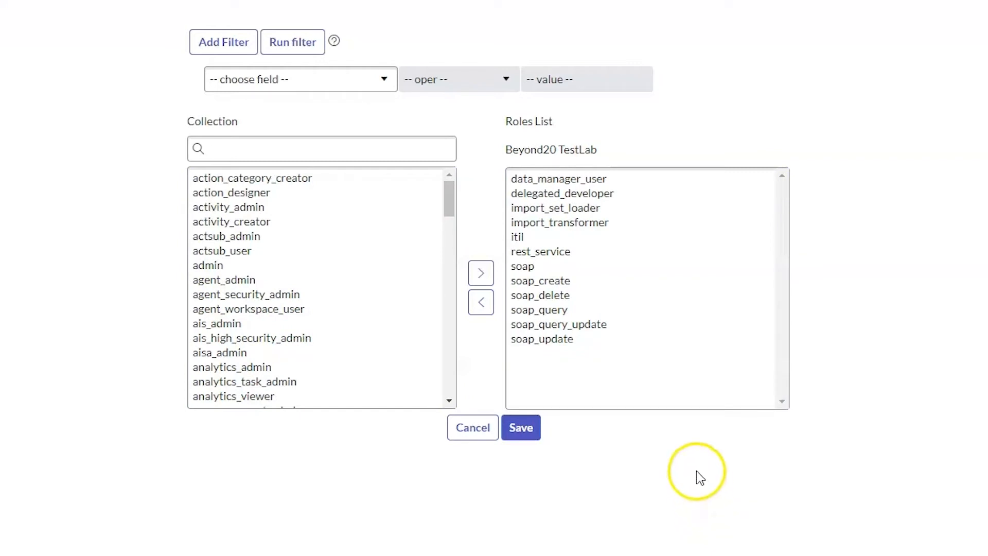
mouse_move(660, 446)
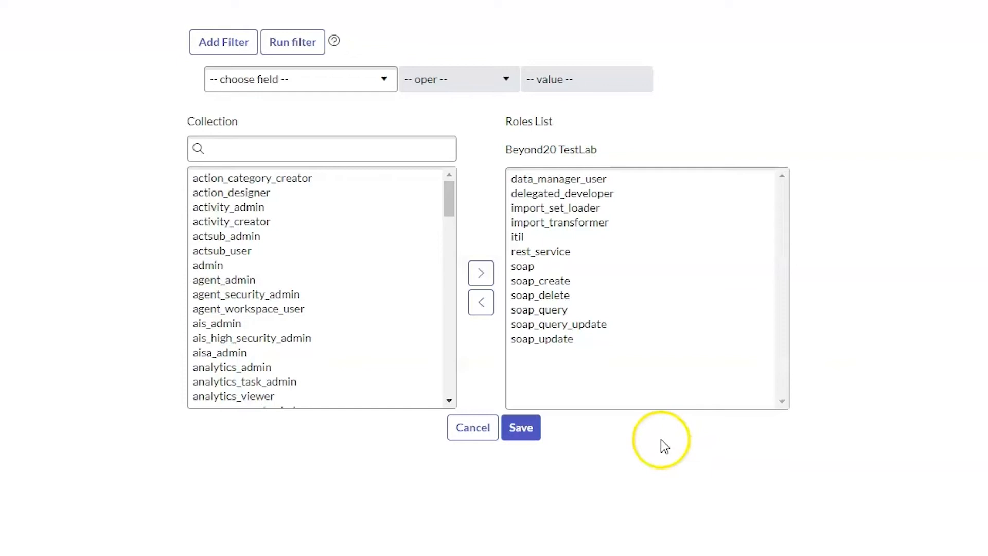
mouse_move(712, 444)
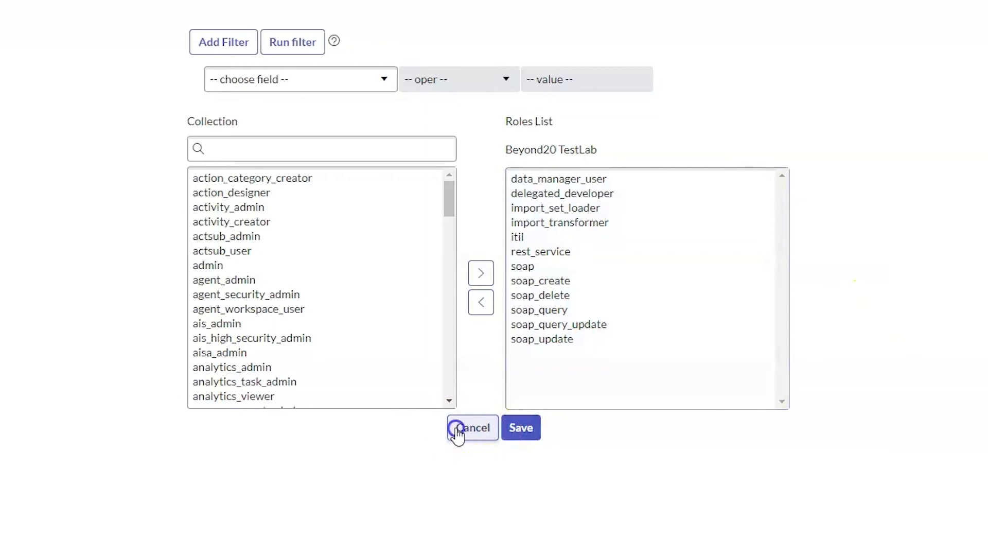
Switch to Postman and show the ServiceNow PDI Demo GB collection's Basic Auth settings.
click(472, 427)
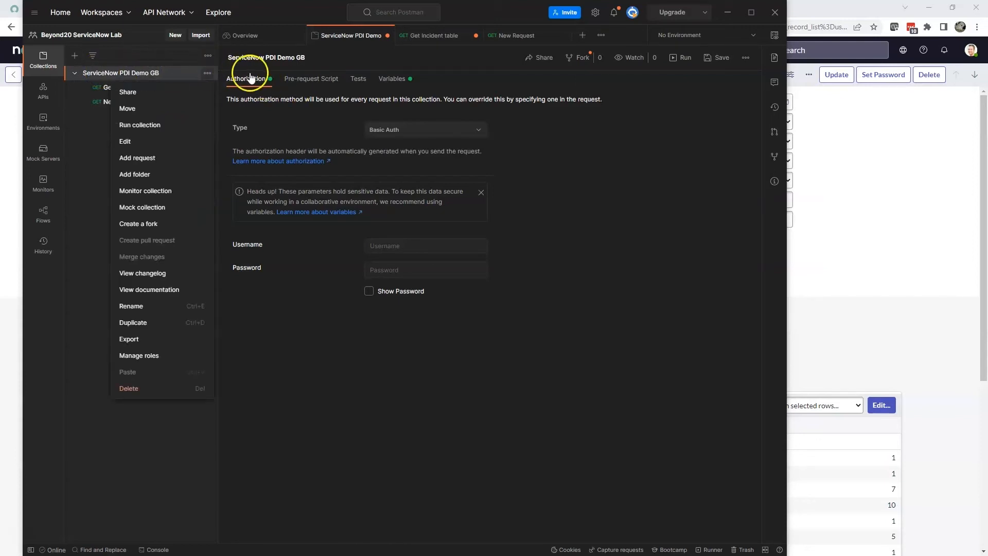
mouse_move(452, 148)
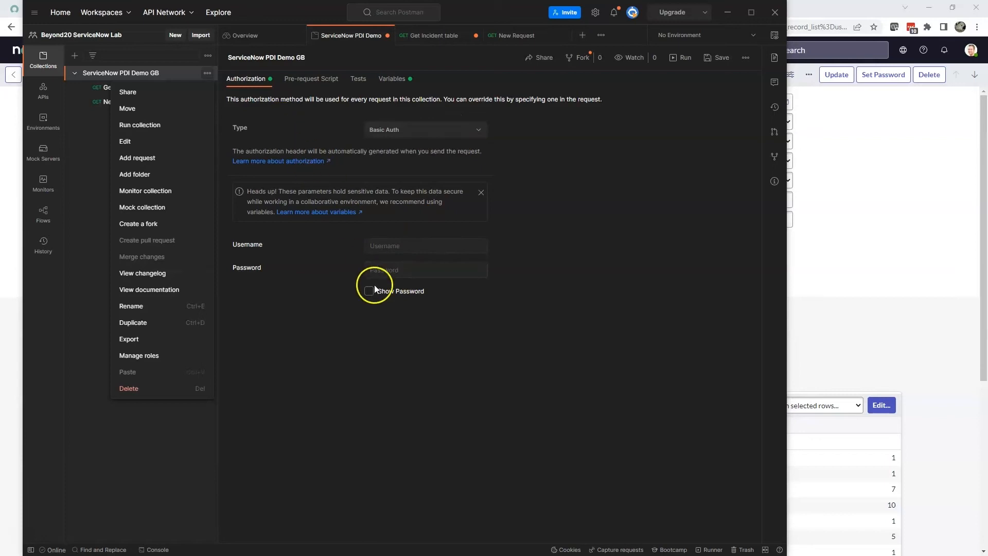
mouse_move(337, 348)
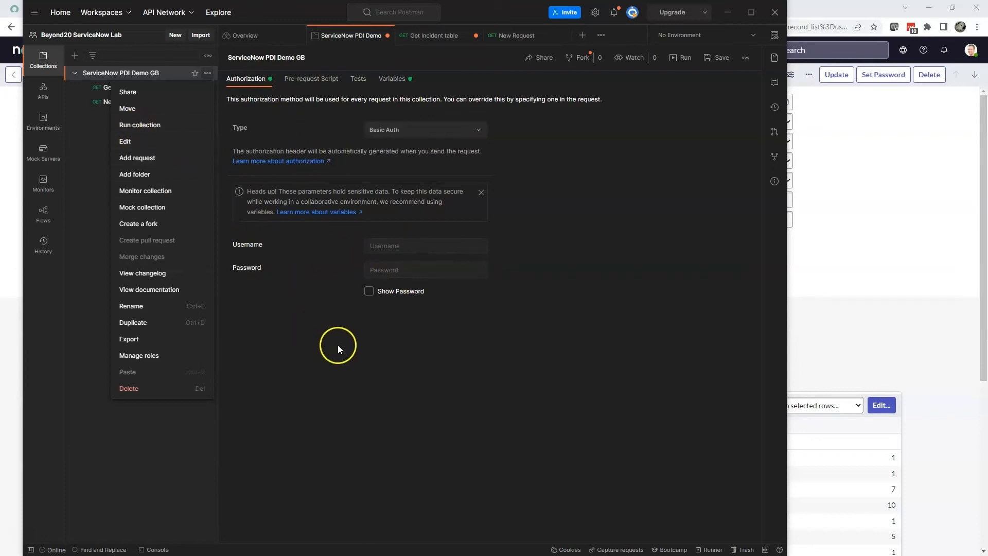
mouse_move(613, 331)
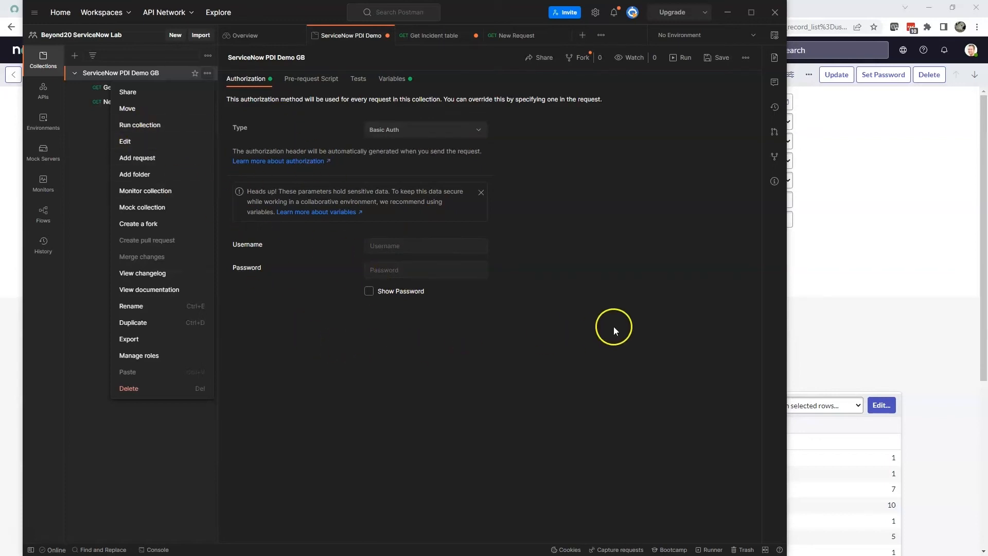
mouse_move(564, 245)
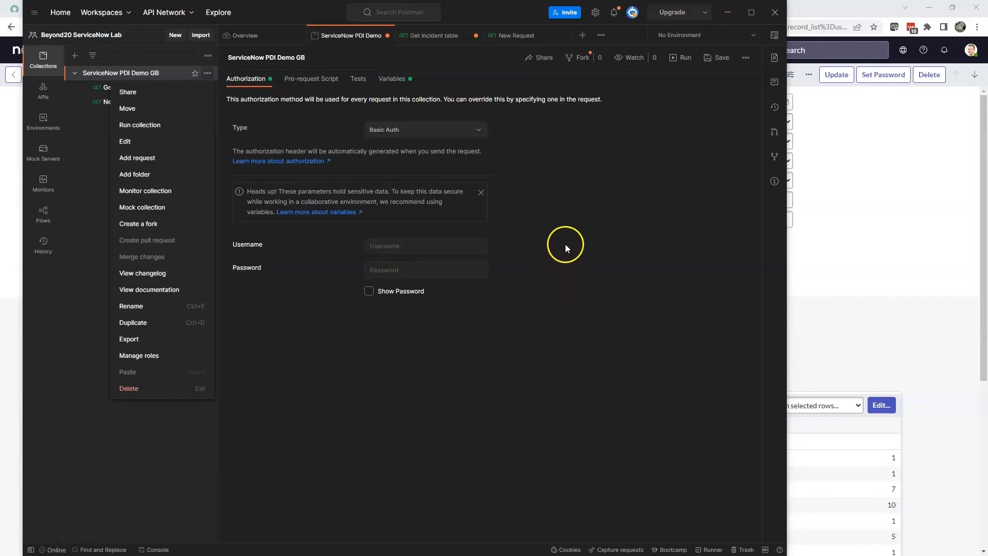
mouse_move(568, 244)
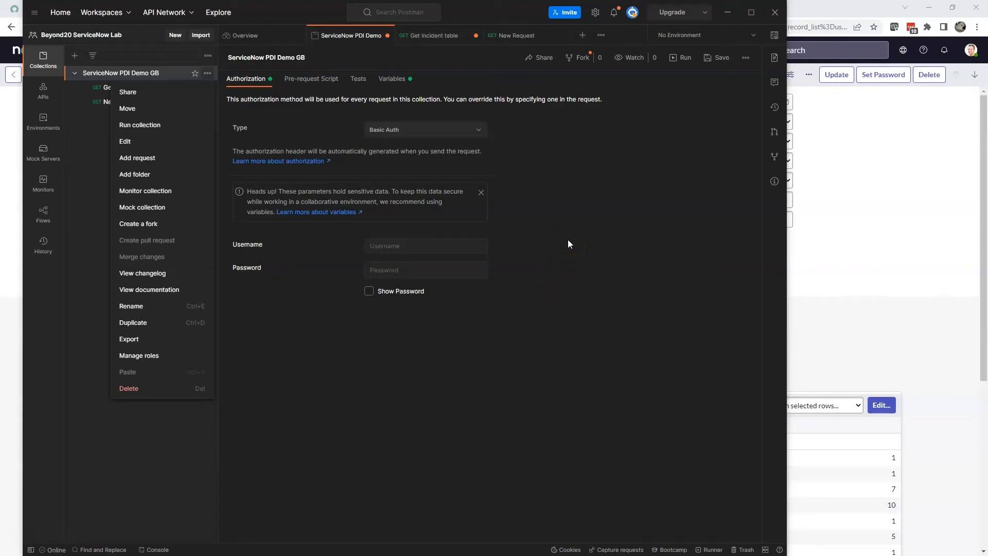
mouse_move(315, 147)
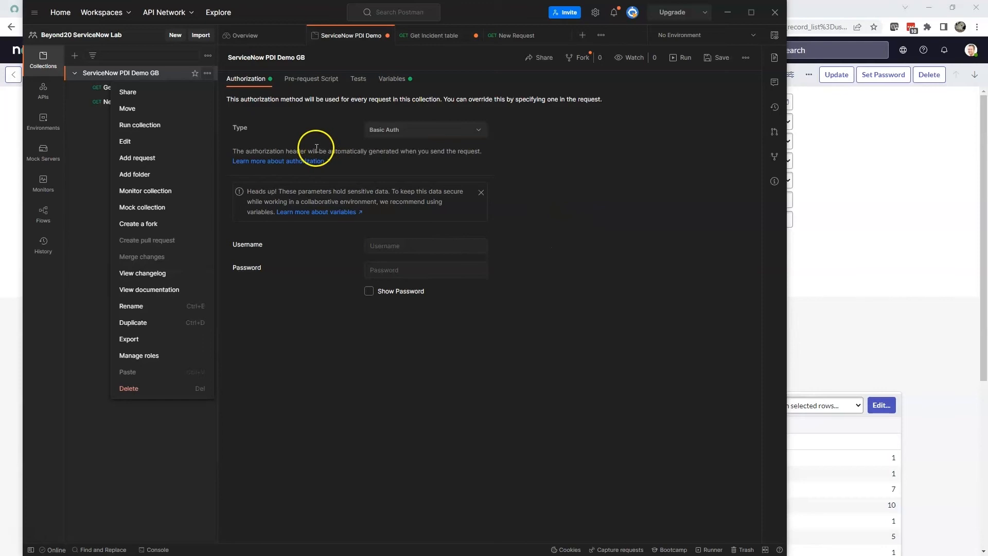
mouse_move(652, 219)
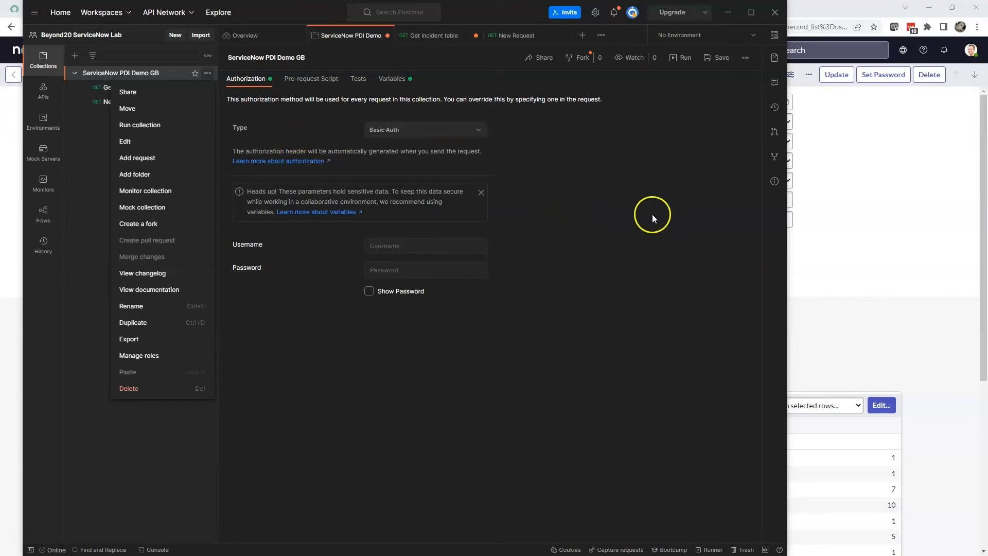
mouse_move(617, 279)
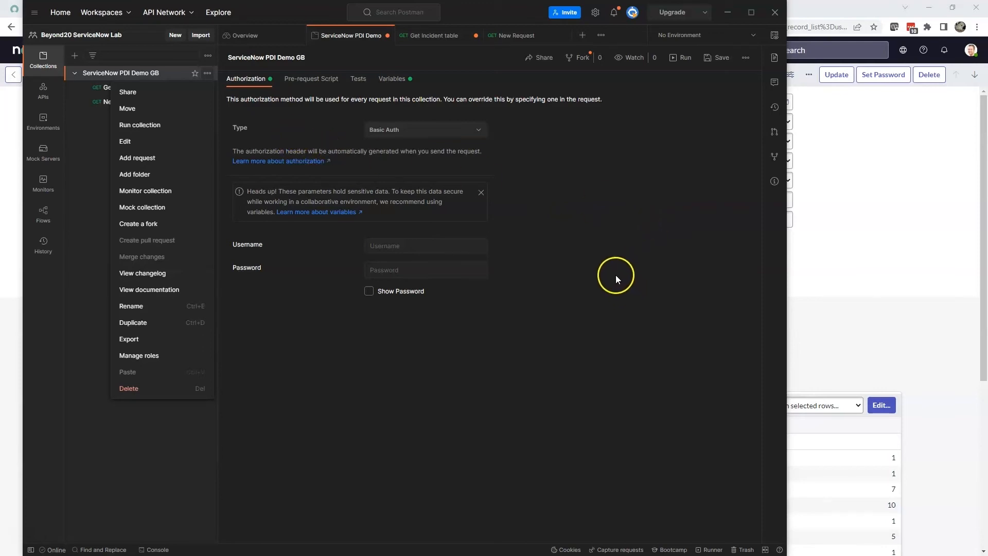
mouse_move(315, 154)
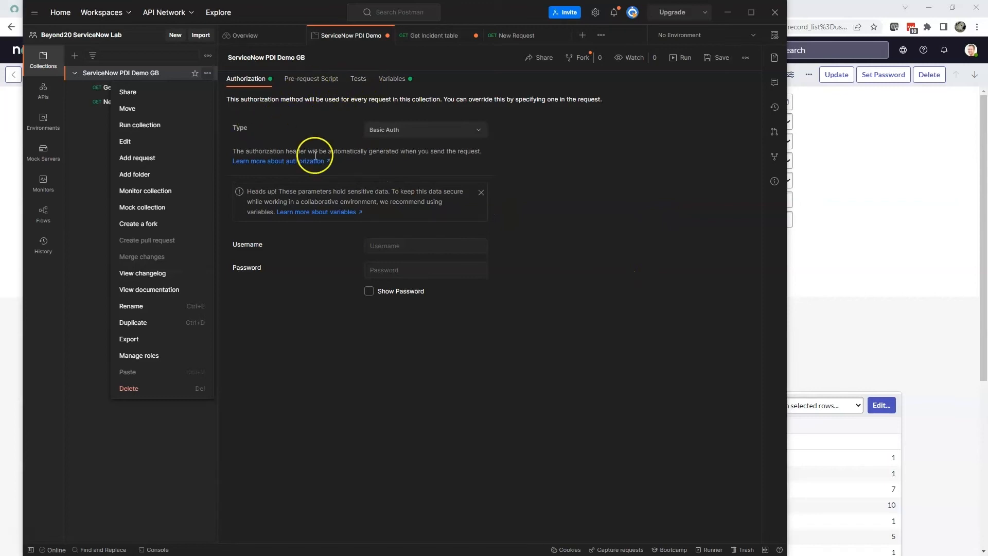
mouse_move(390, 78)
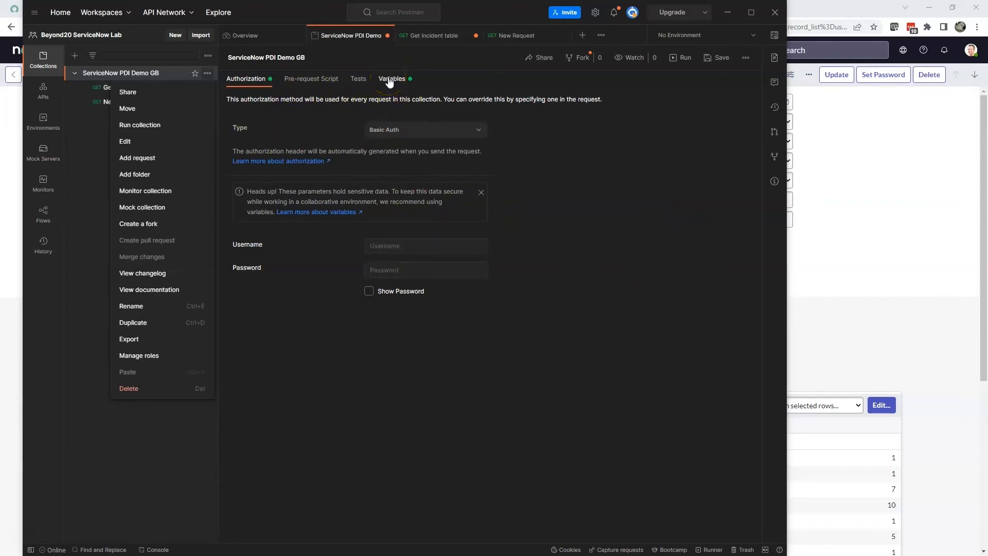
View the collection variables sn_instance (dev49565) and sn_user_id (b20TestLab), then open its actions menu.
click(392, 78)
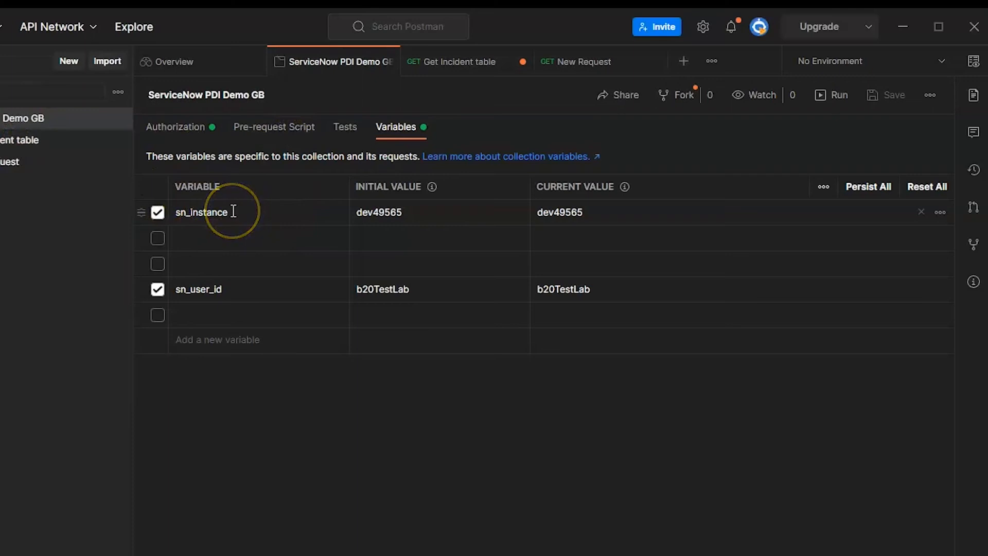
mouse_move(253, 289)
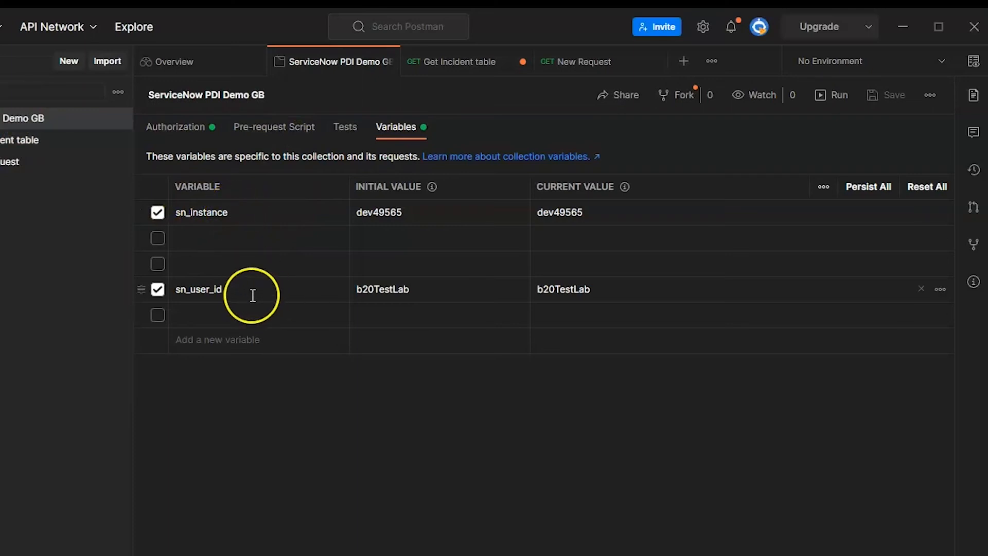
mouse_move(551, 278)
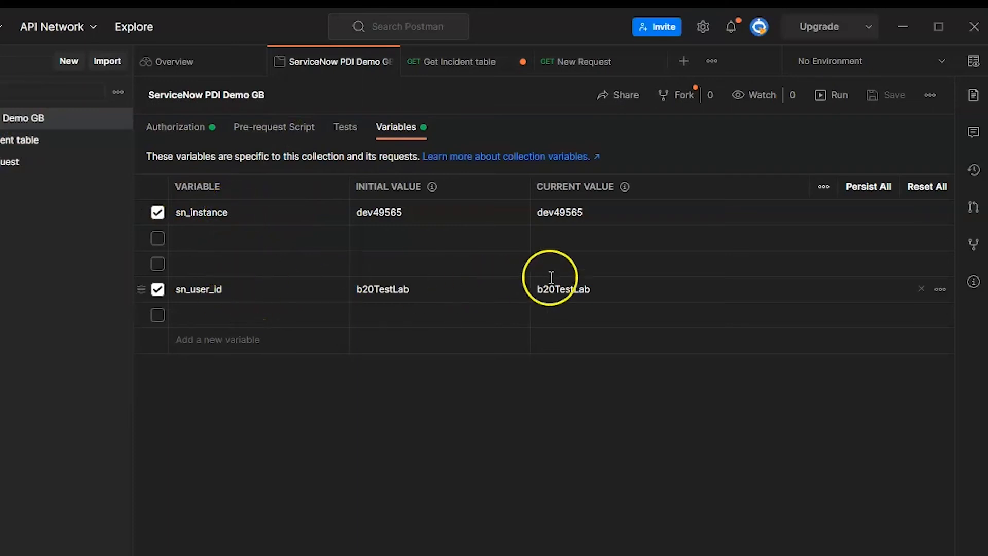
mouse_move(35, 132)
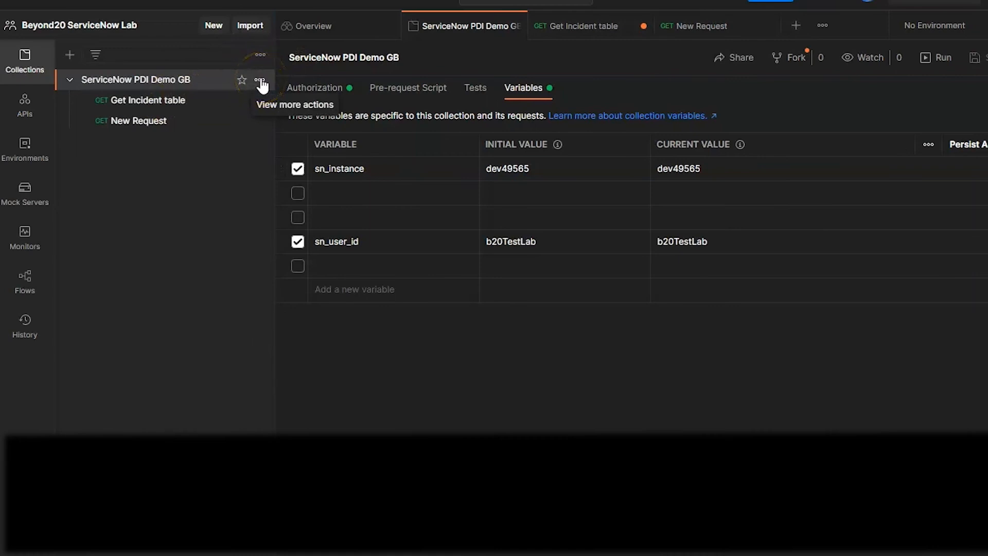
click(261, 80)
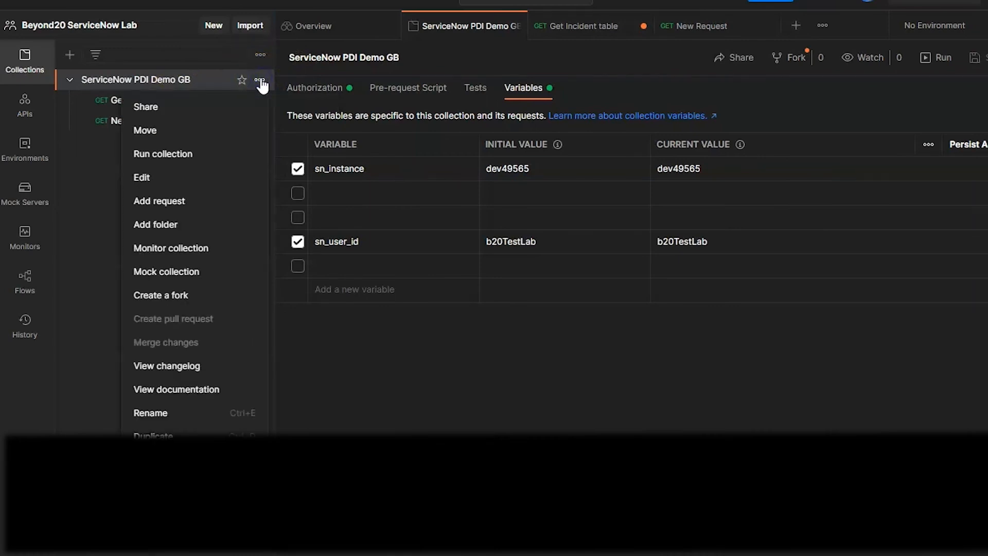
mouse_move(155, 205)
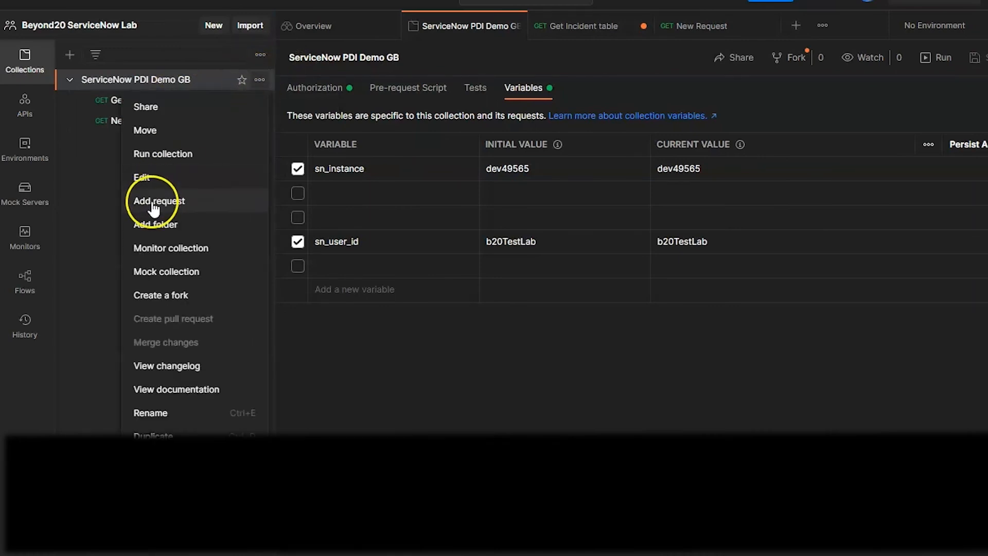
mouse_move(102, 105)
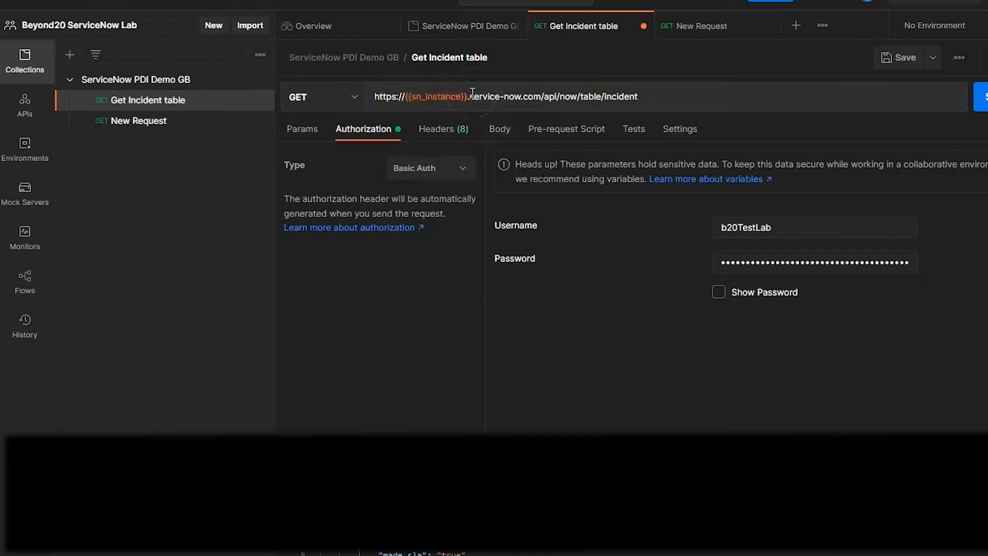
mouse_move(422, 97)
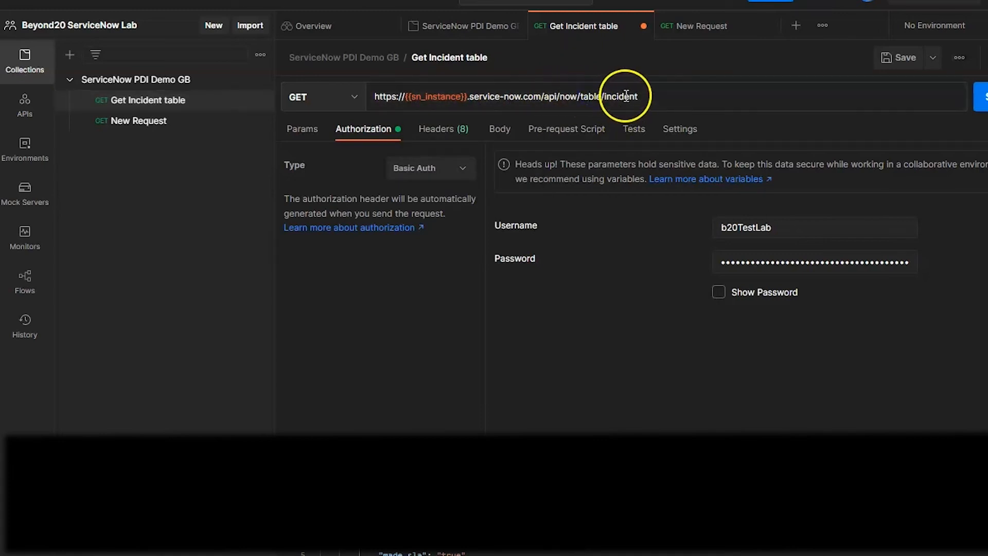
double_click(626, 96)
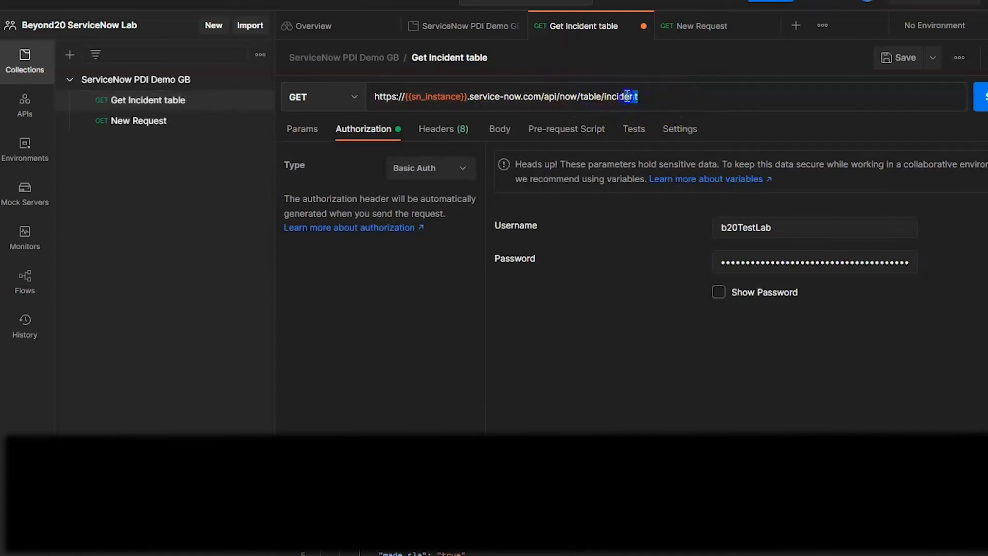
double_click(621, 96)
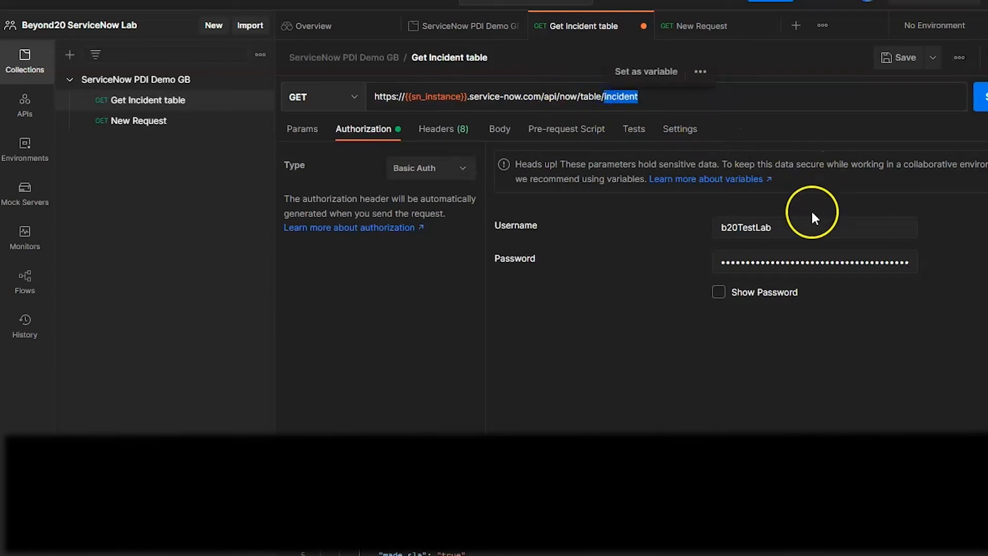
mouse_move(396, 186)
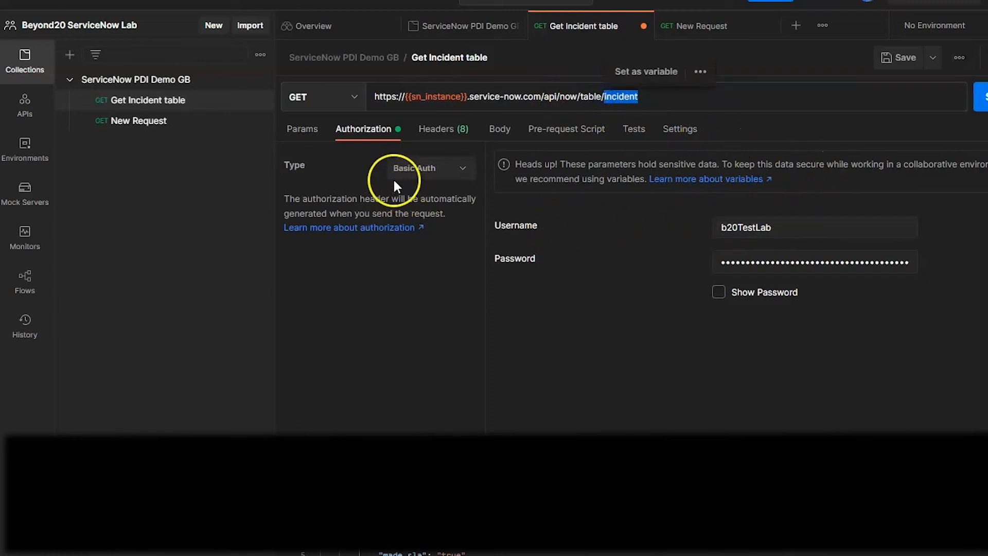
mouse_move(334, 182)
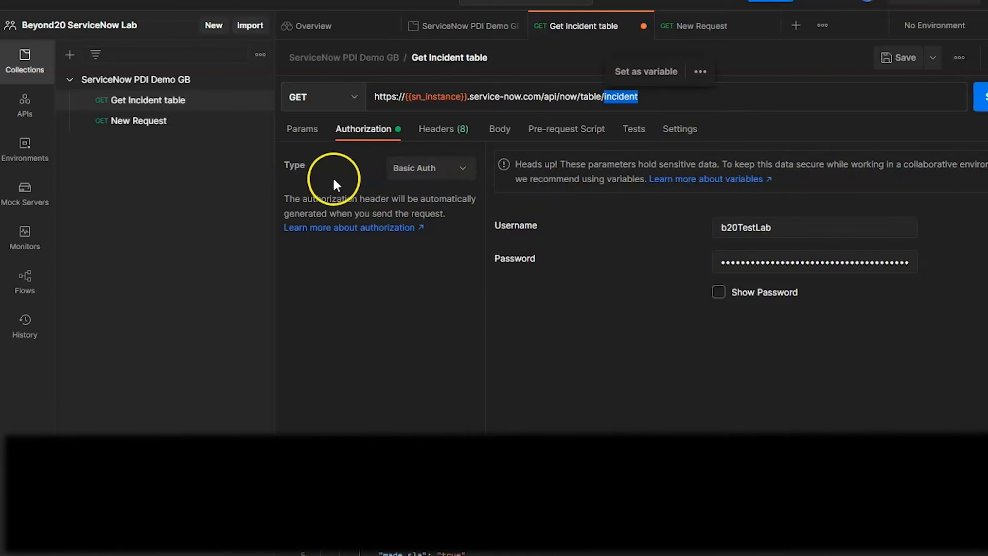
mouse_move(422, 168)
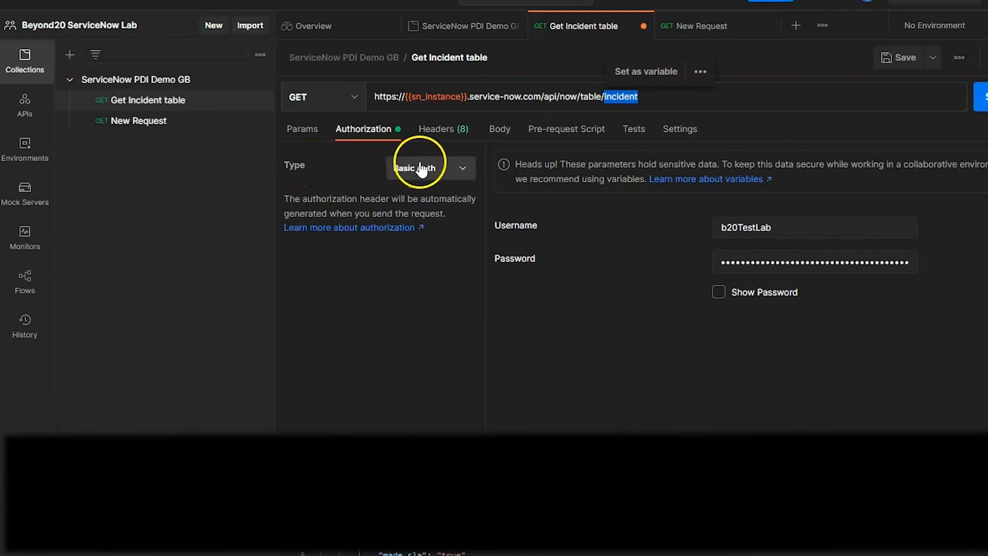
mouse_move(813, 227)
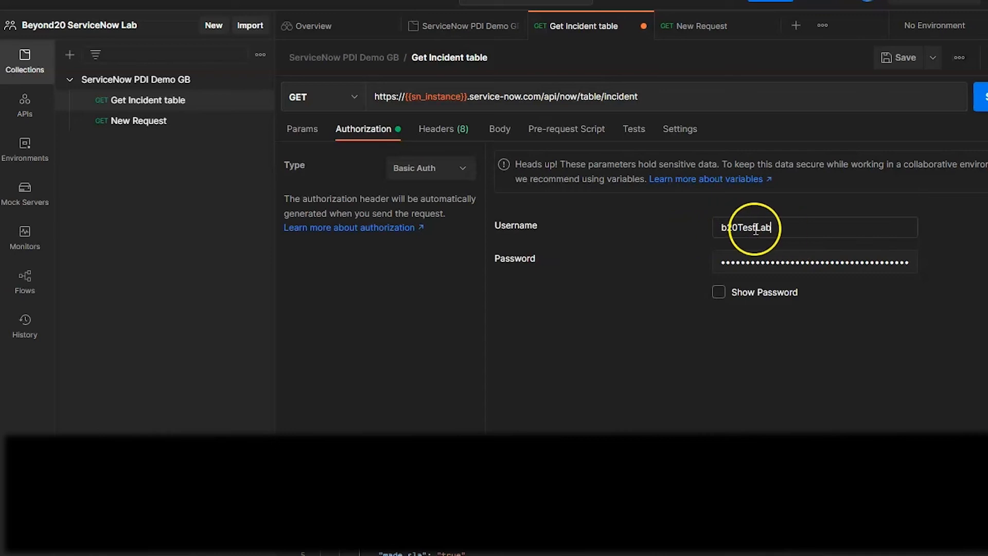
mouse_move(706, 238)
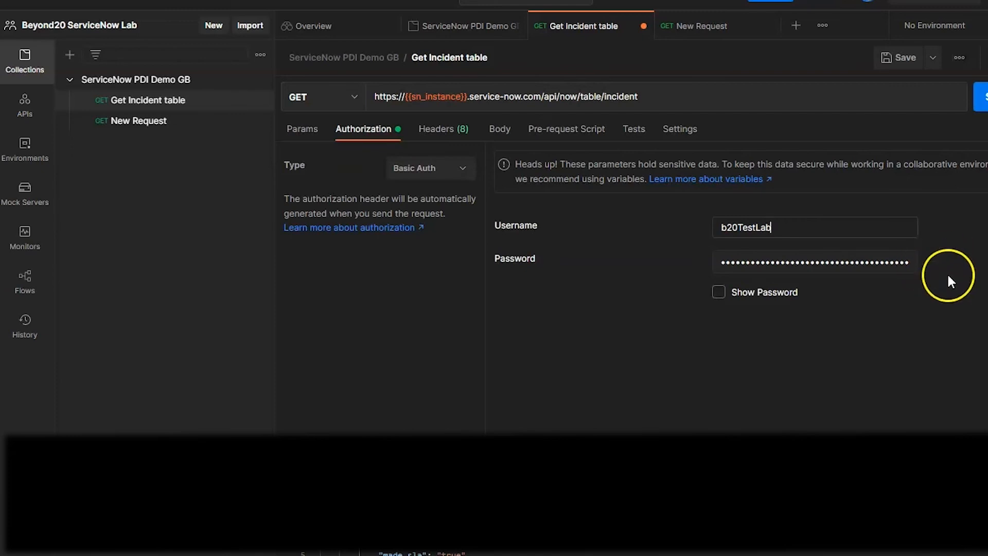
mouse_move(958, 313)
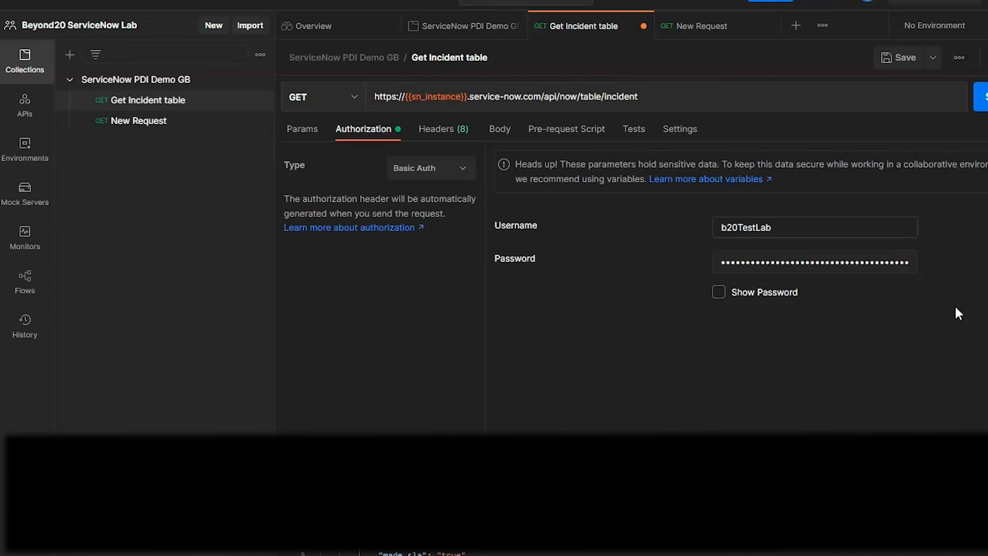
mouse_move(652, 327)
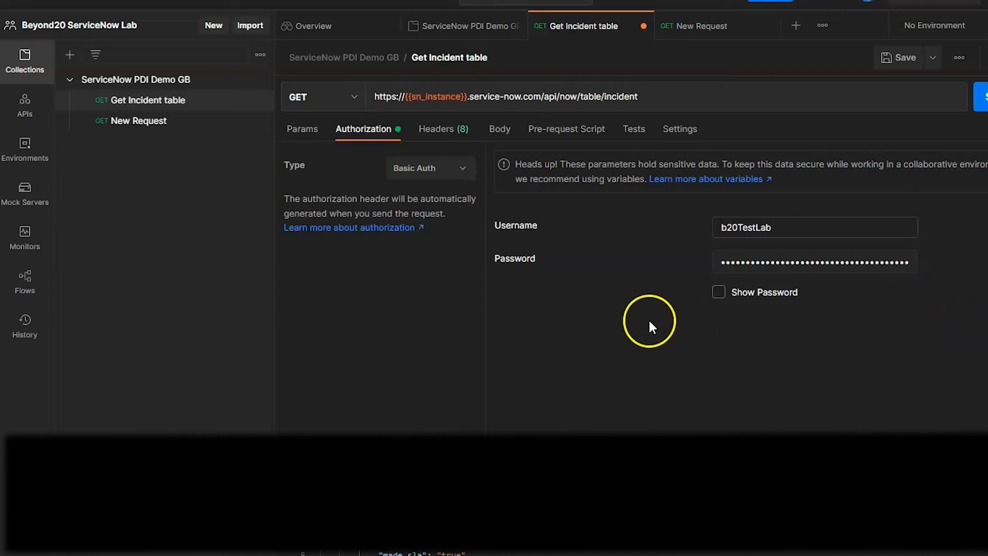
click(814, 227)
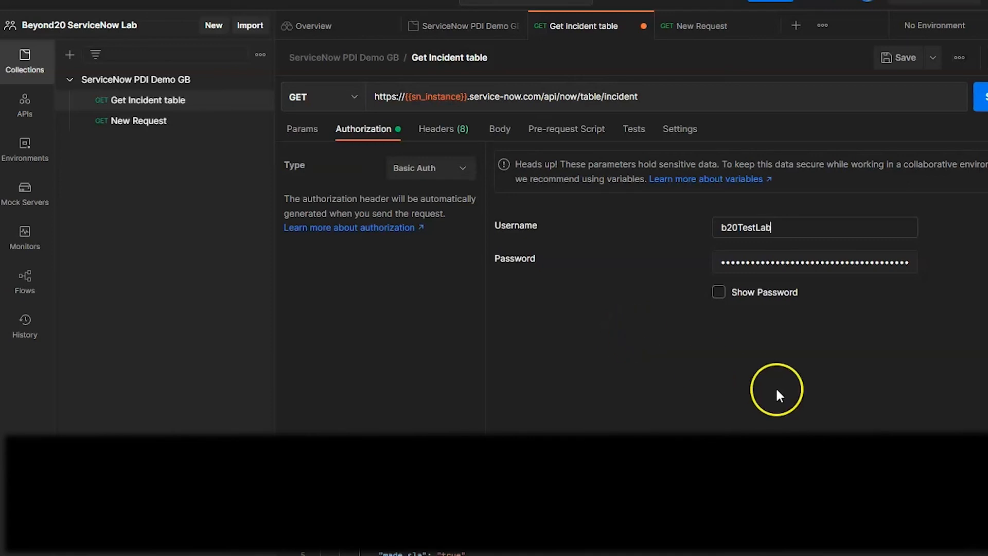
Send the Get Incident table request and scroll the 200 OK JSON incident list.
click(723, 85)
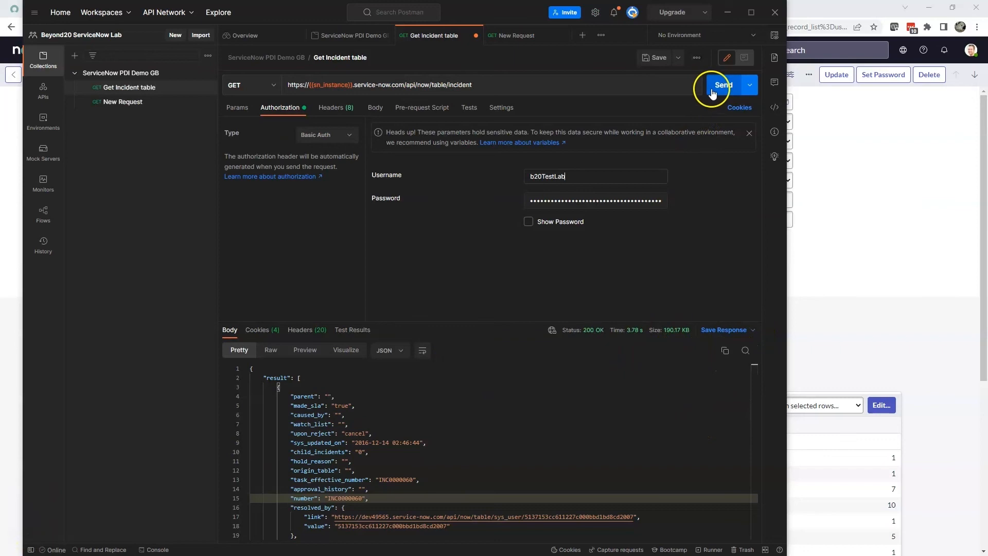
click(724, 84)
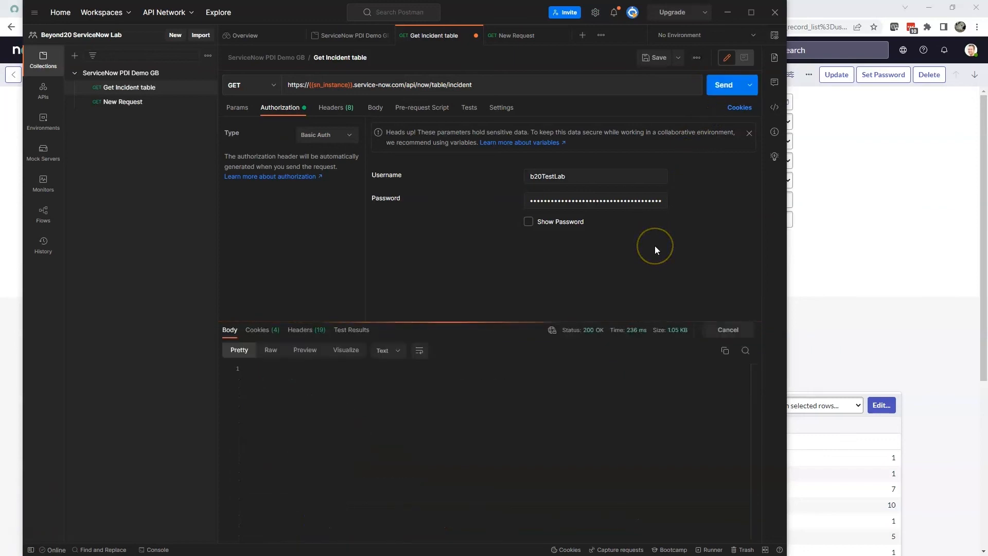
click(723, 84)
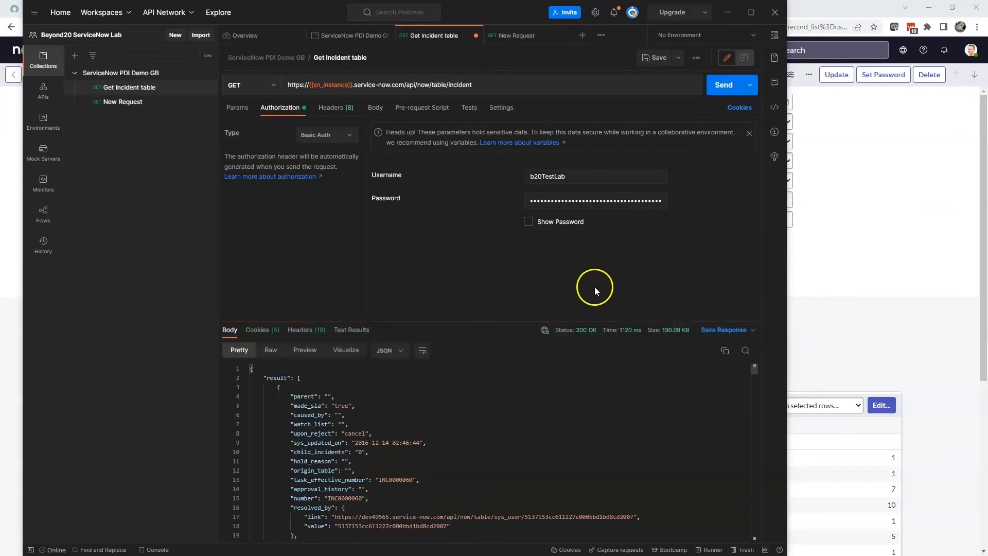
mouse_move(270, 435)
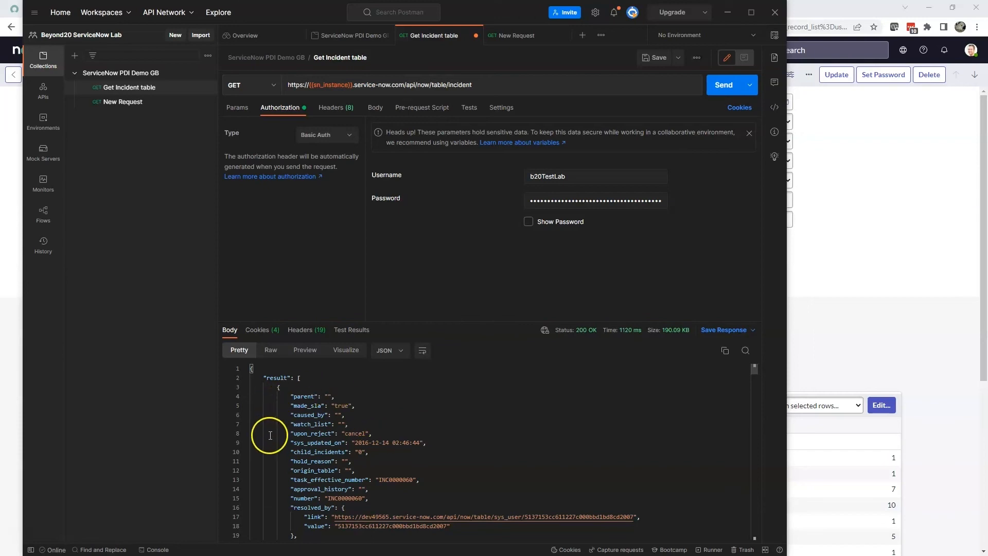
scroll(down, 3)
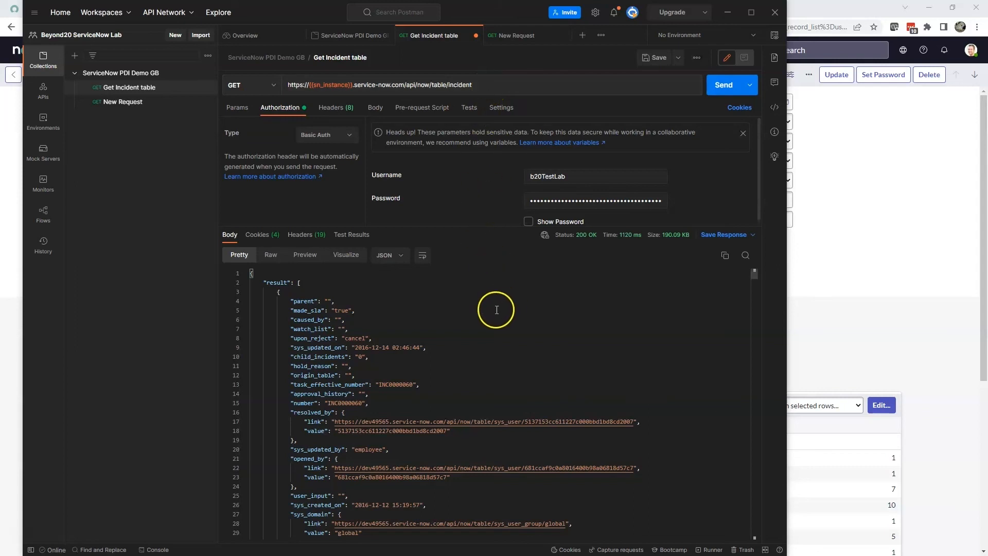
scroll(down, 3)
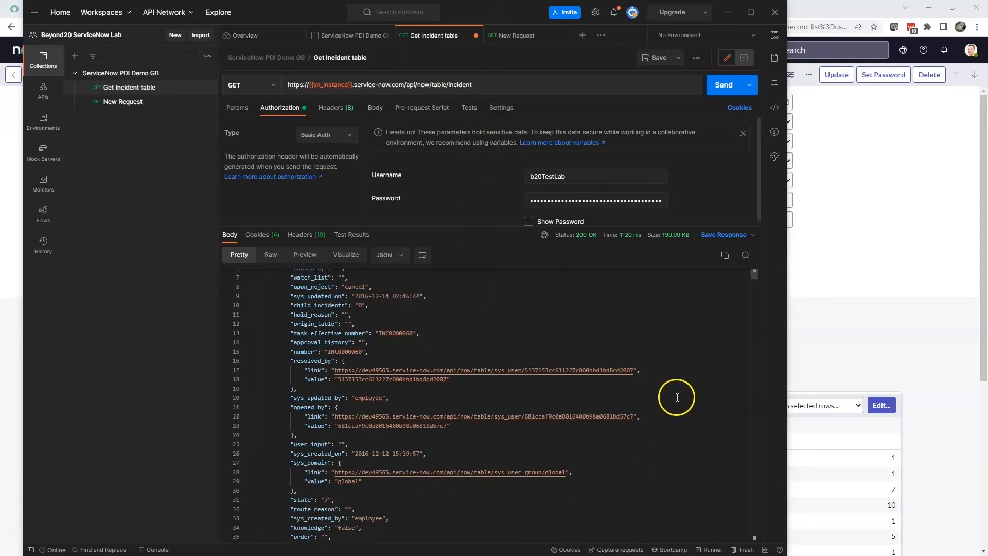
scroll(down, 3)
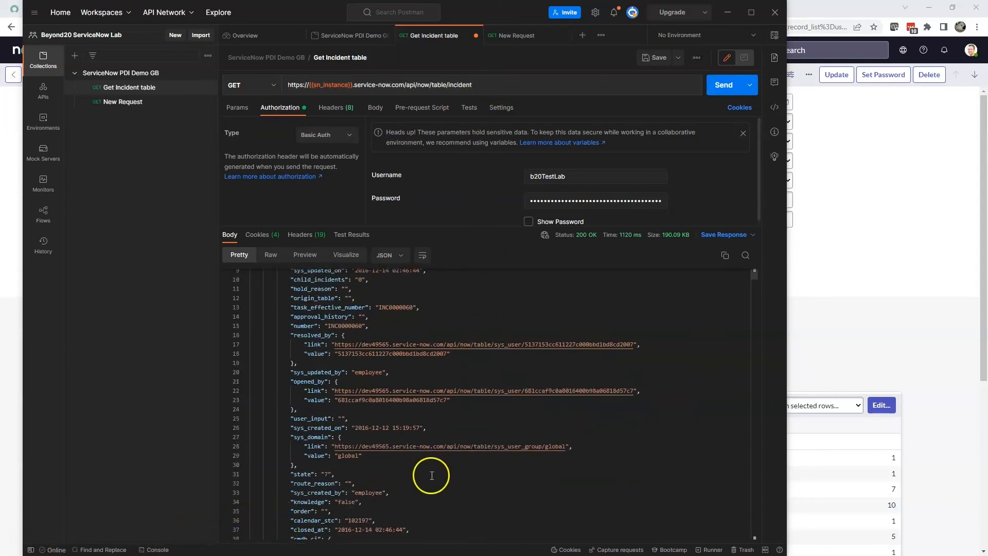
scroll(down, 3)
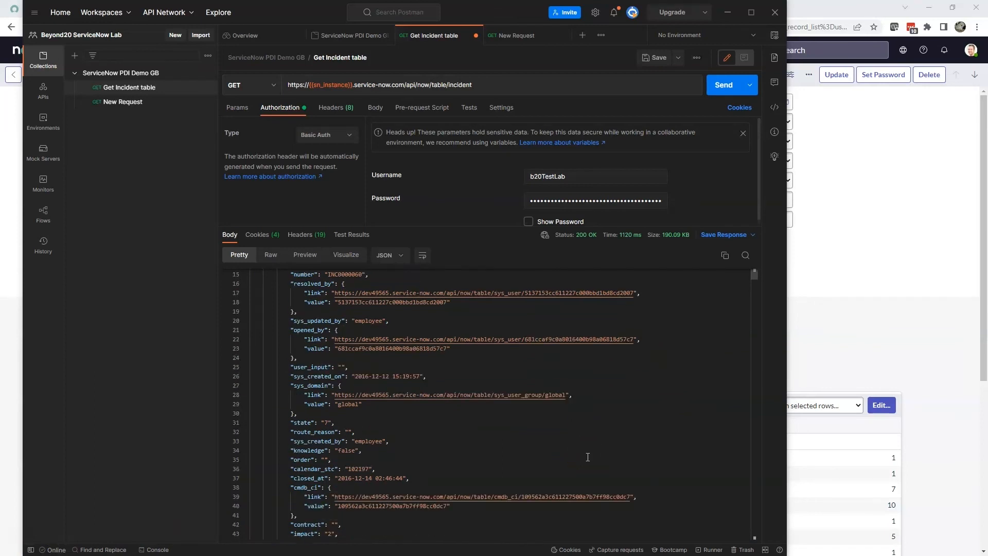
mouse_move(487, 380)
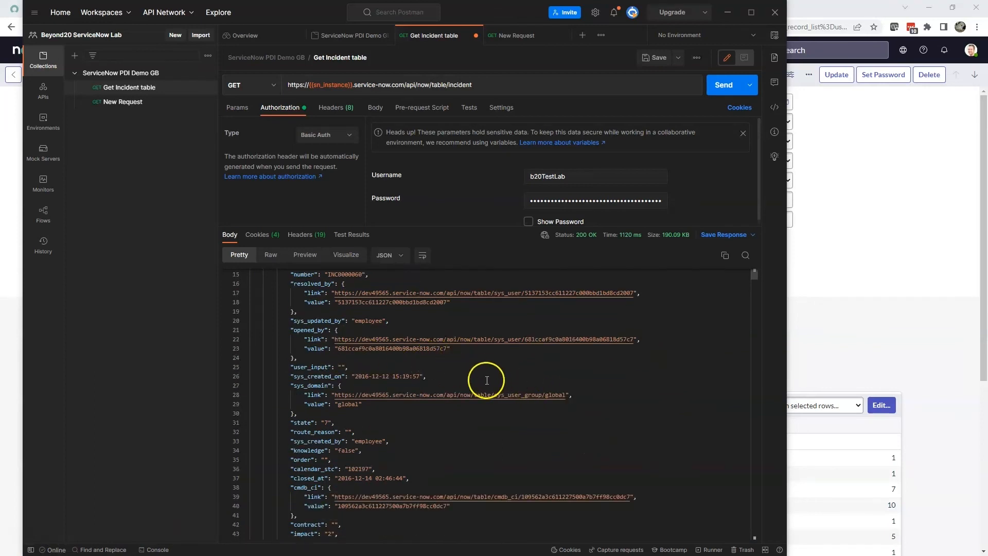
mouse_move(188, 344)
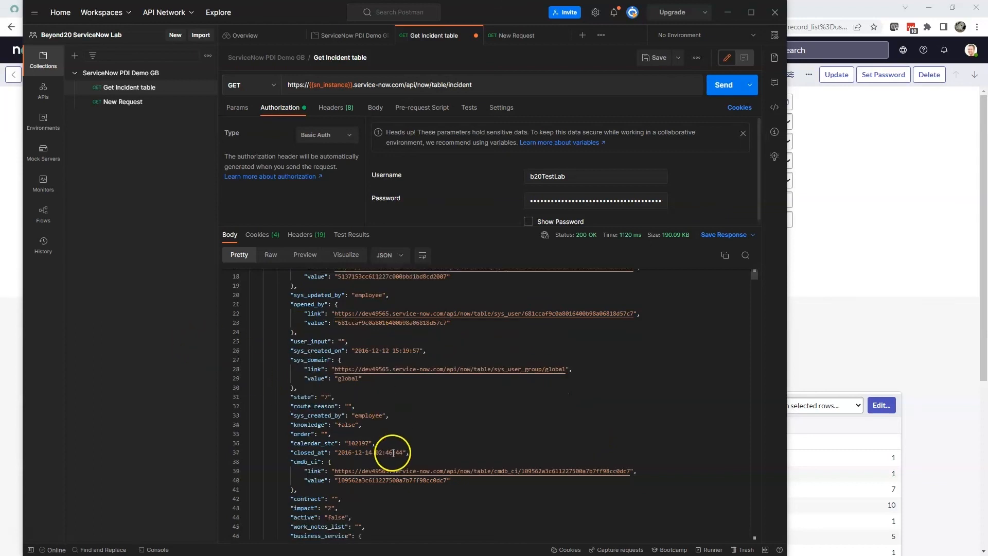
mouse_move(337, 320)
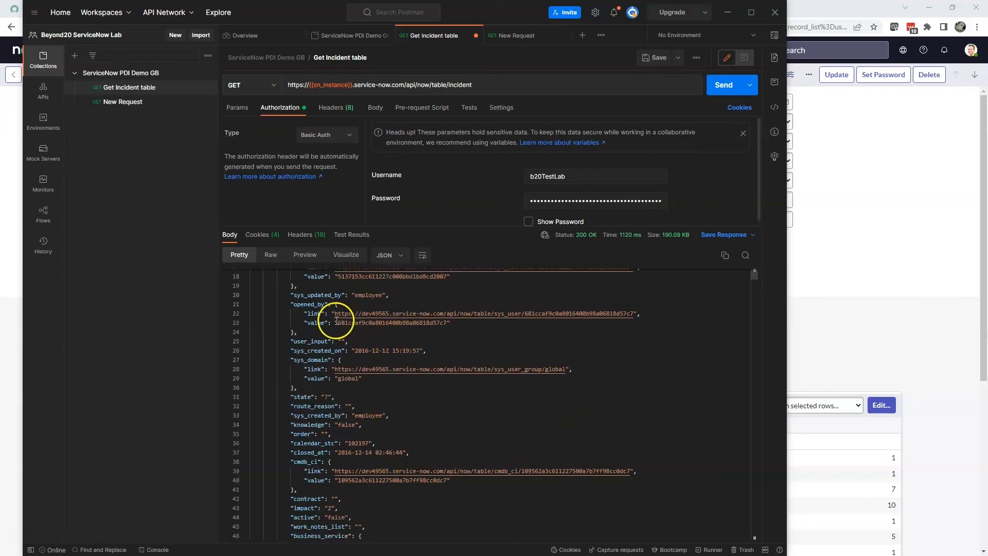
mouse_move(460, 335)
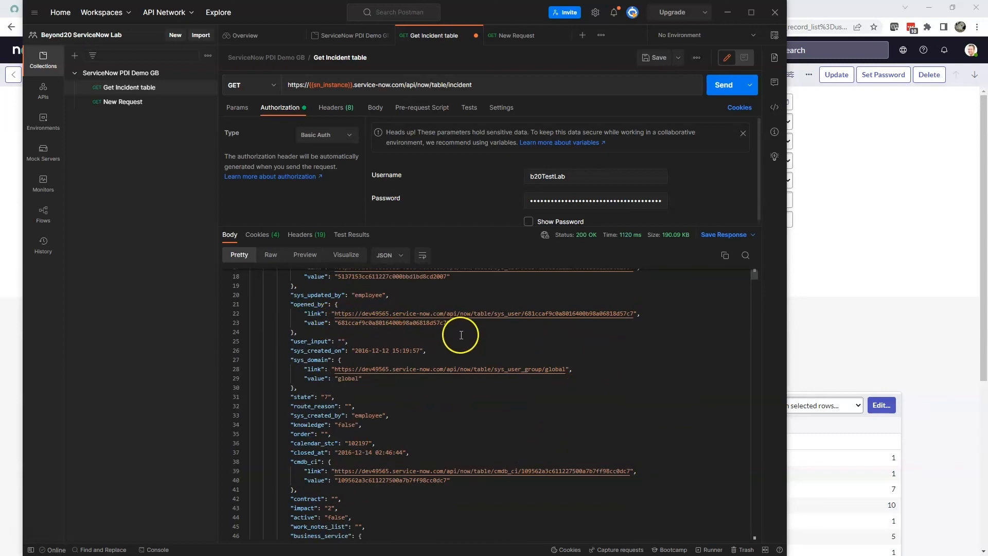
mouse_move(305, 322)
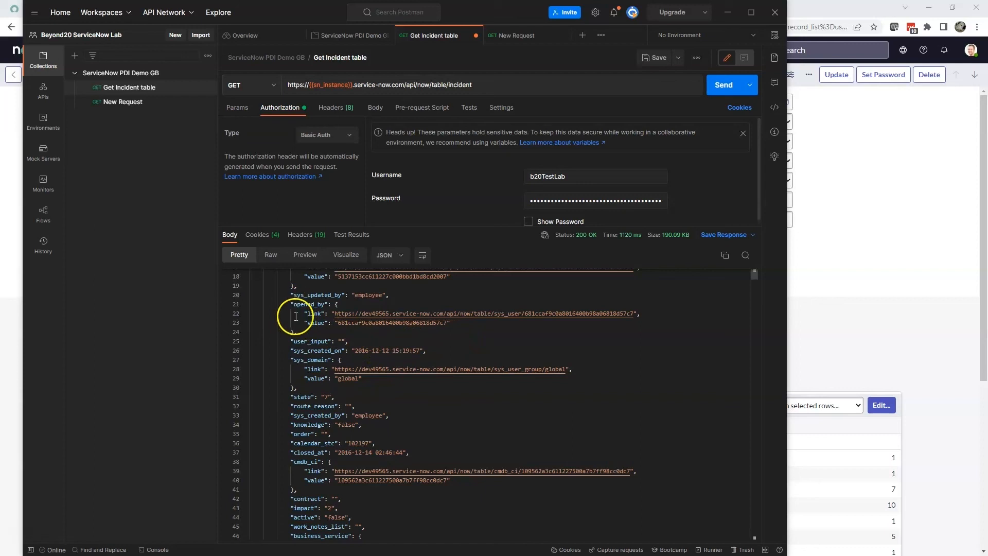
mouse_move(425, 330)
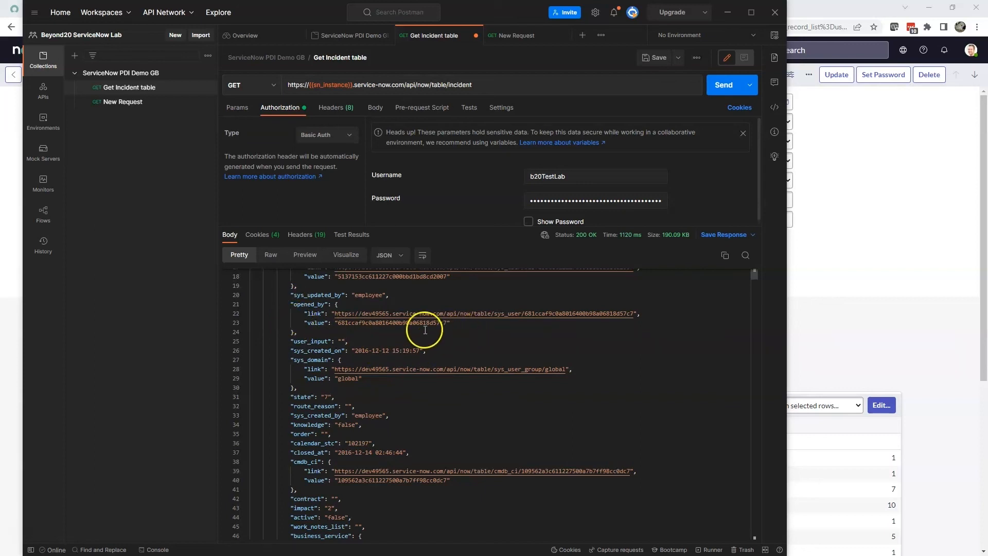
mouse_move(477, 331)
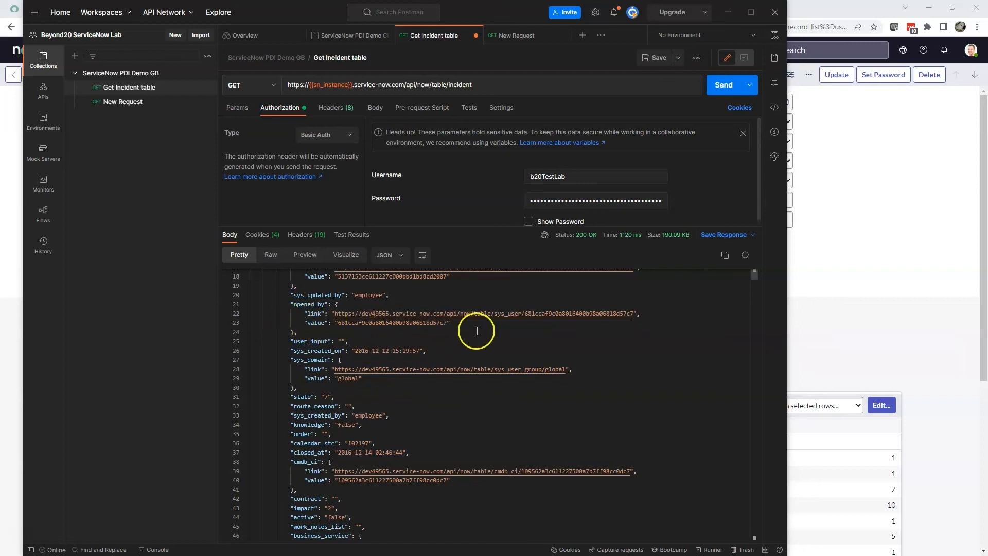
mouse_move(586, 413)
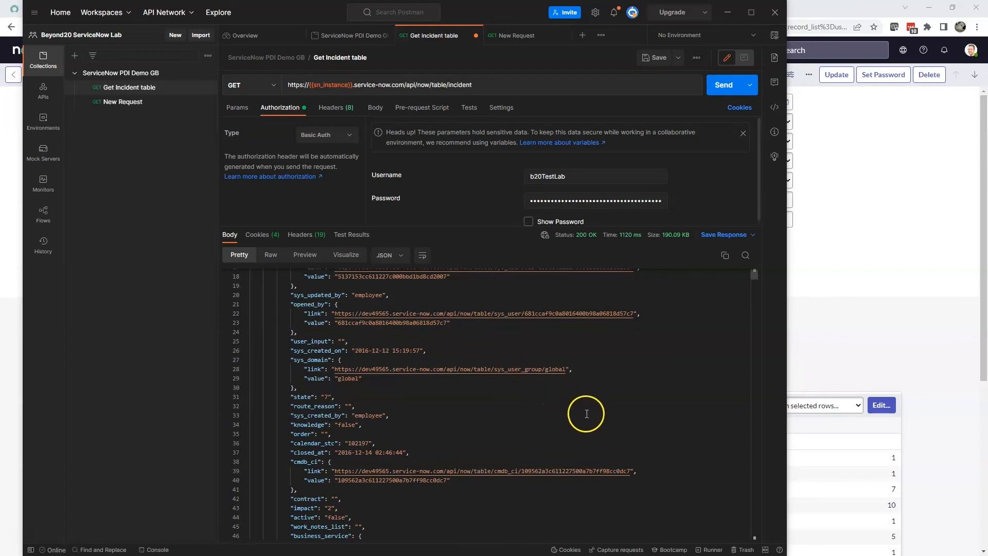
mouse_move(599, 414)
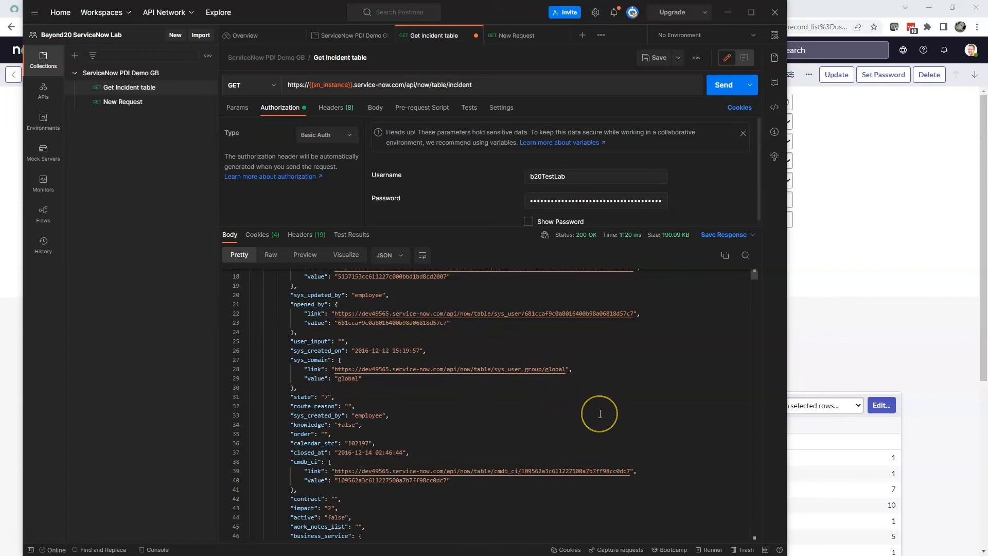